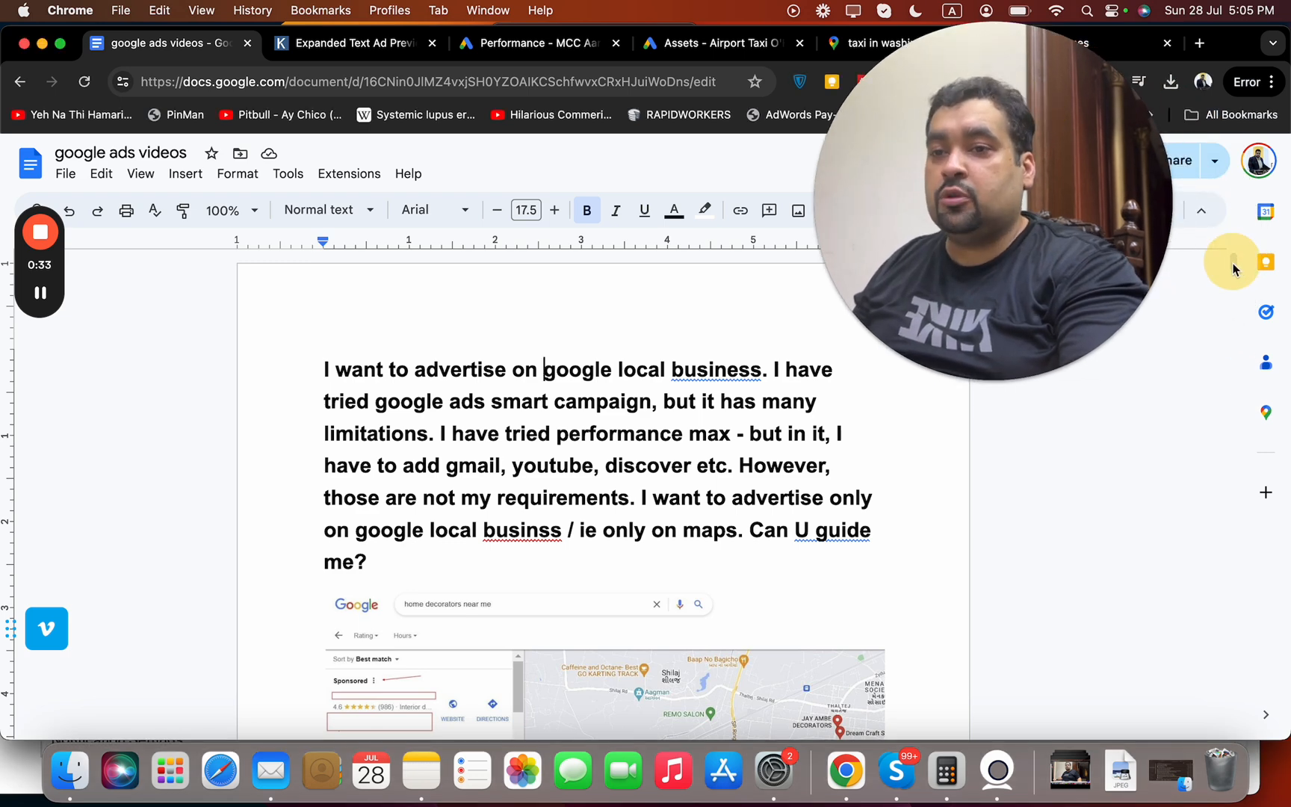
- Open the American Taxi Chicago profile from the Business Profile businesses list
scroll("down", 3)
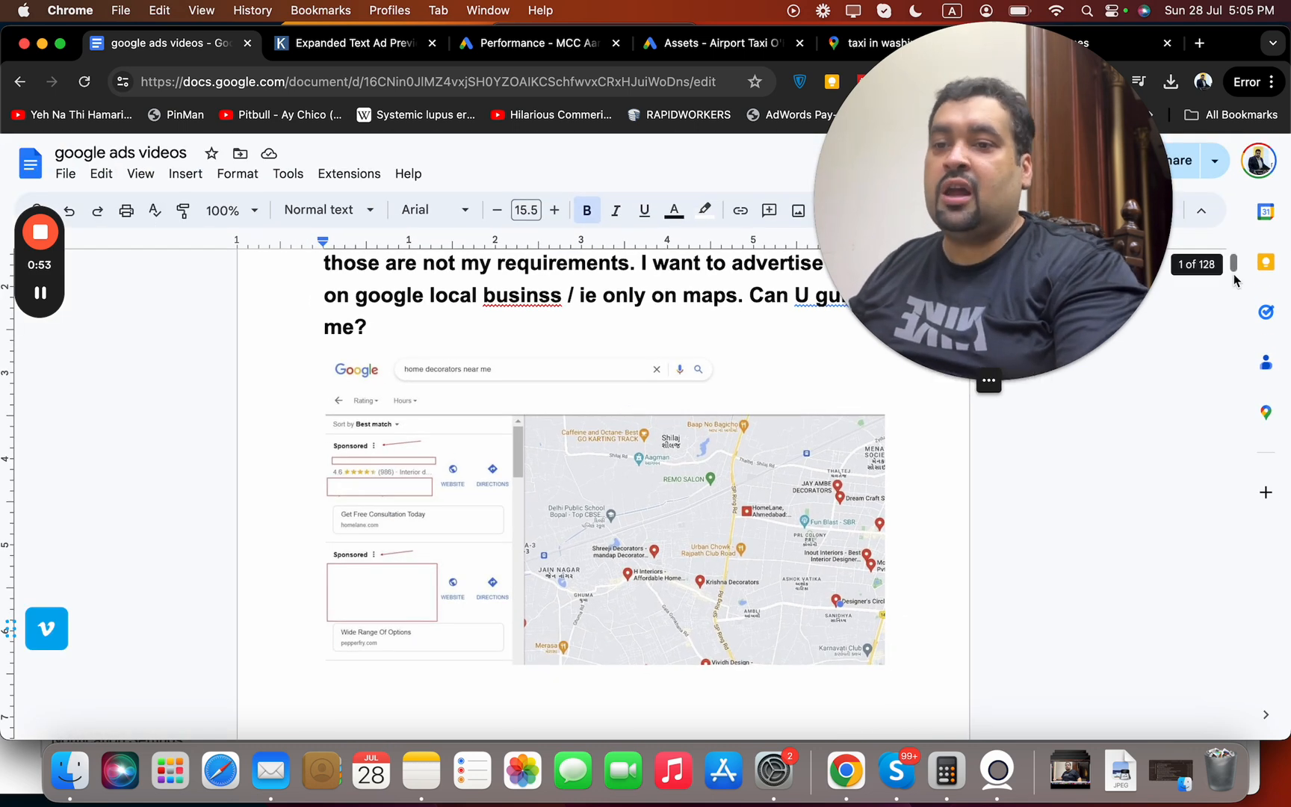
scroll("up", 3)
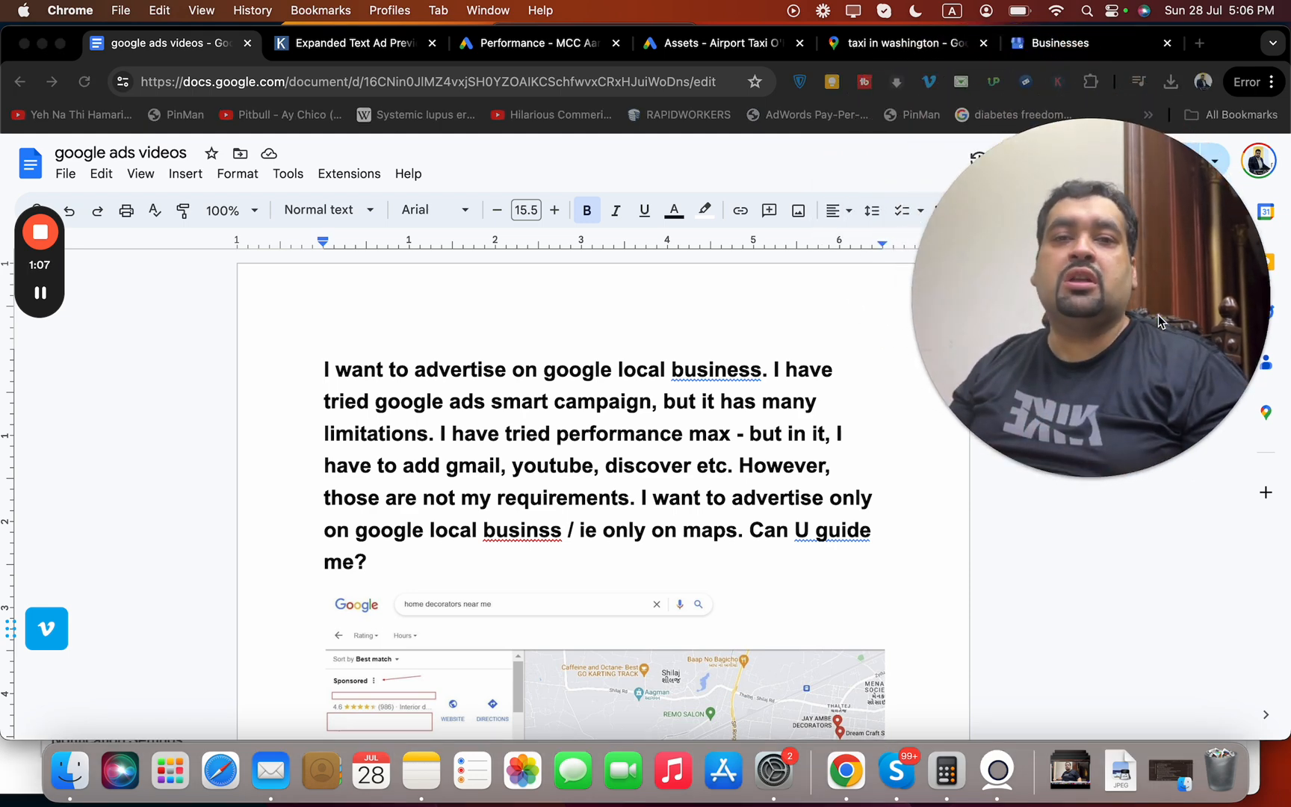
mouse_move(1117, 23)
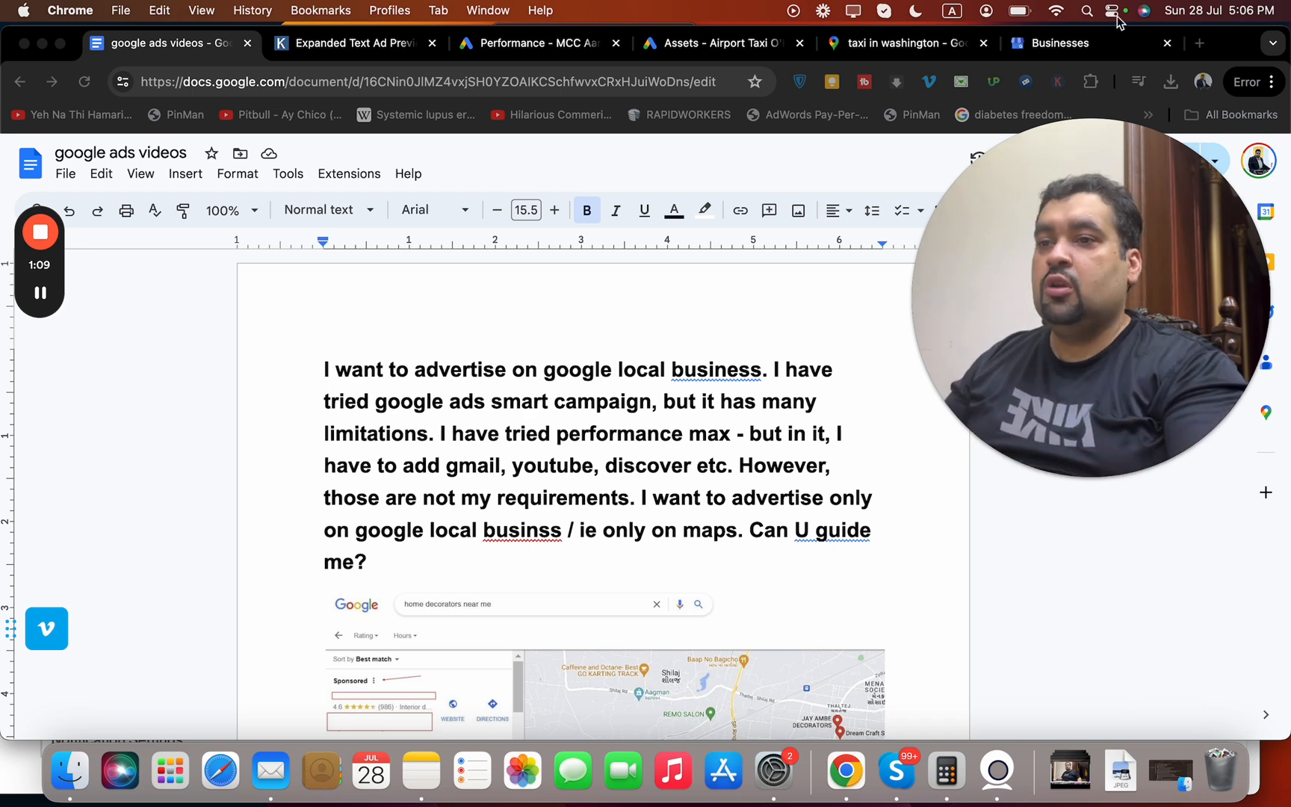
left_click(1060, 42)
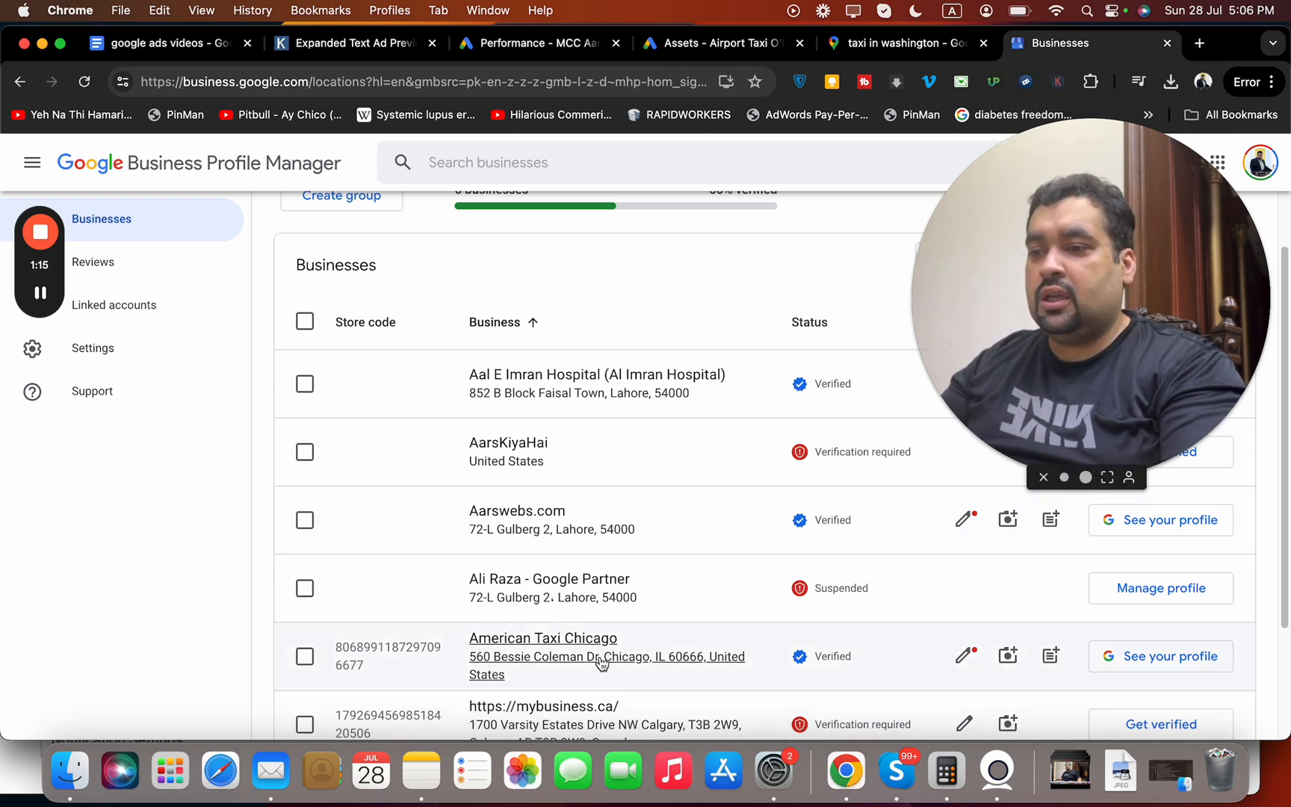
left_click(543, 638)
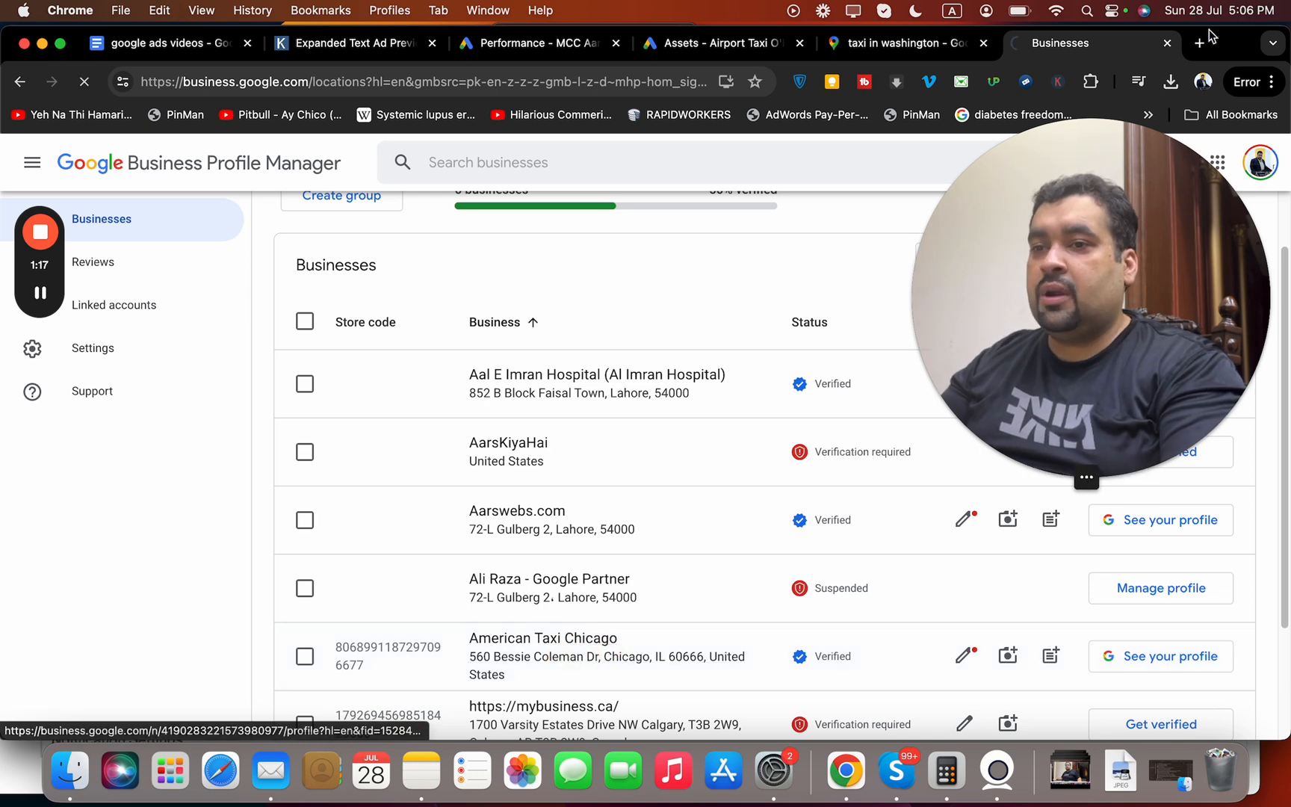
- Search Google for 'google business profile' in a new tab
left_click(1199, 43)
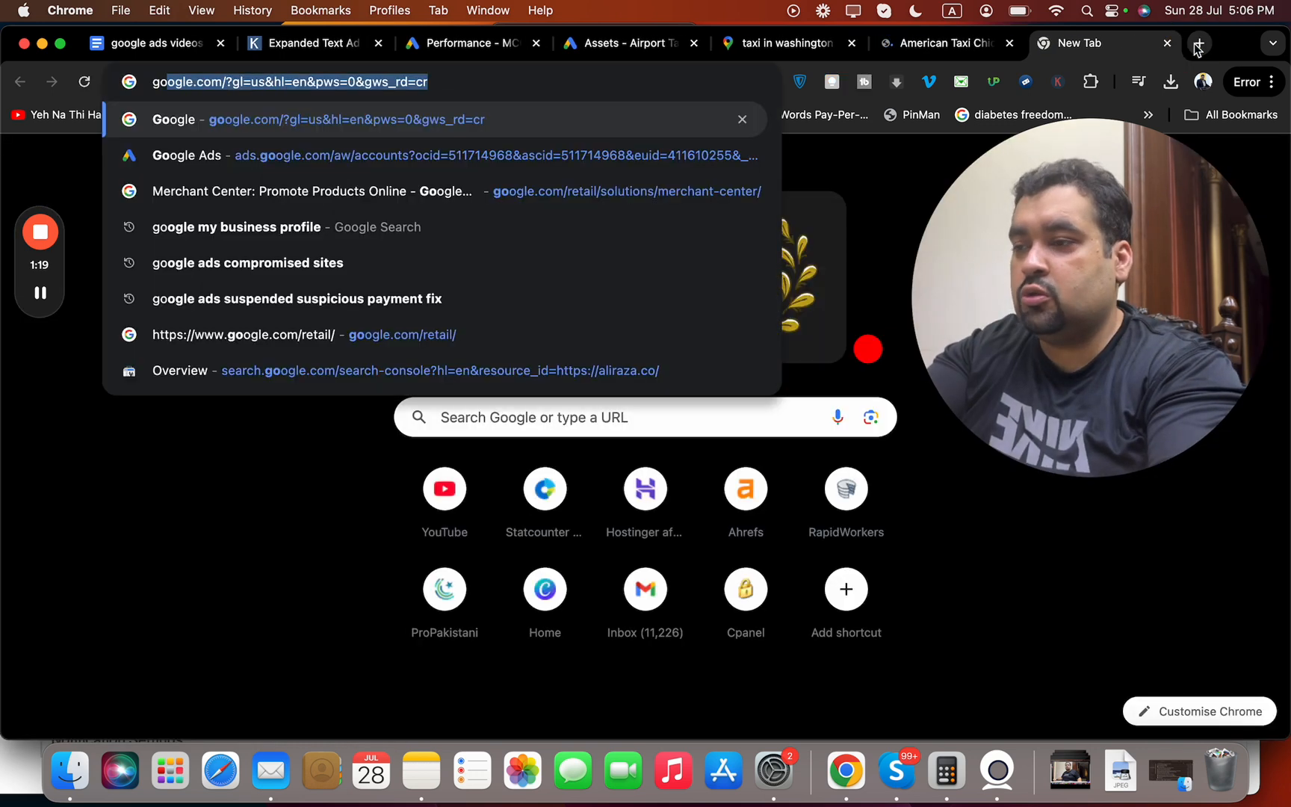
type("google business pro")
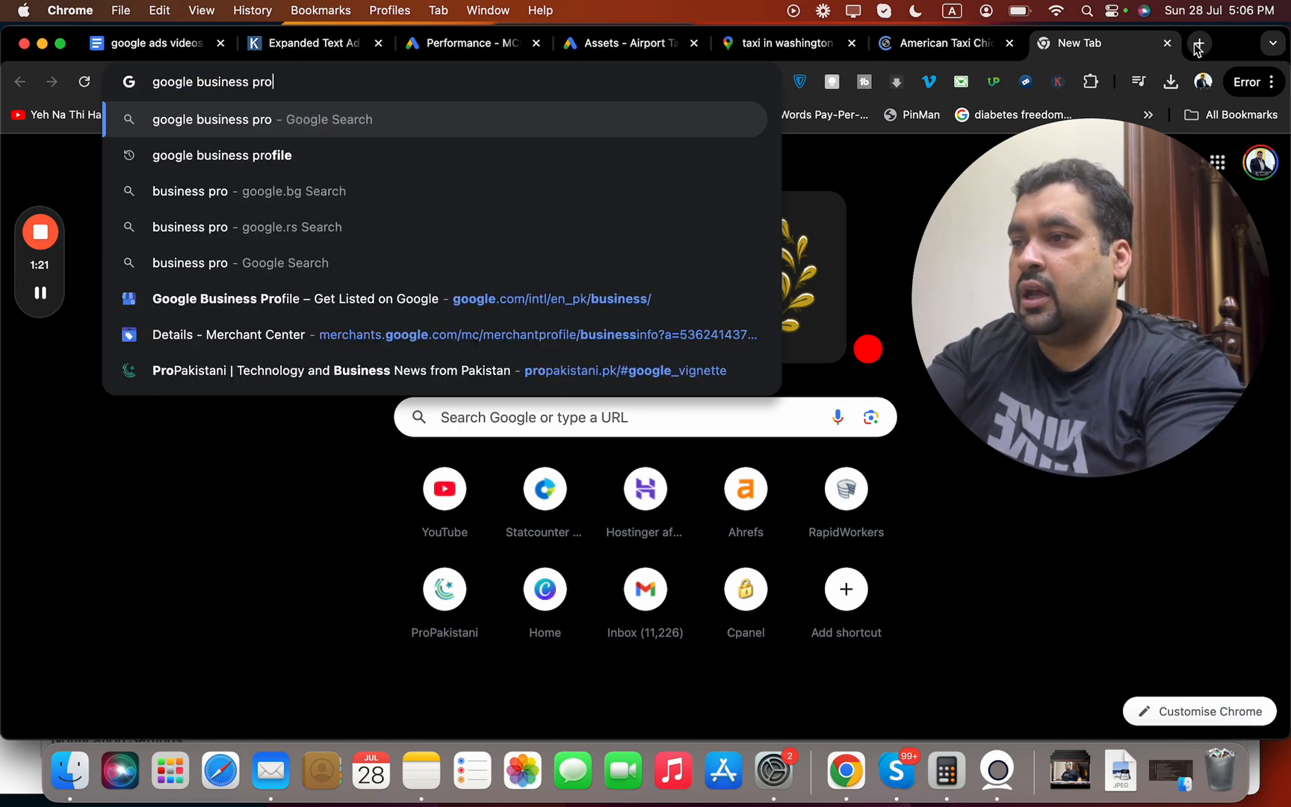
key("Return")
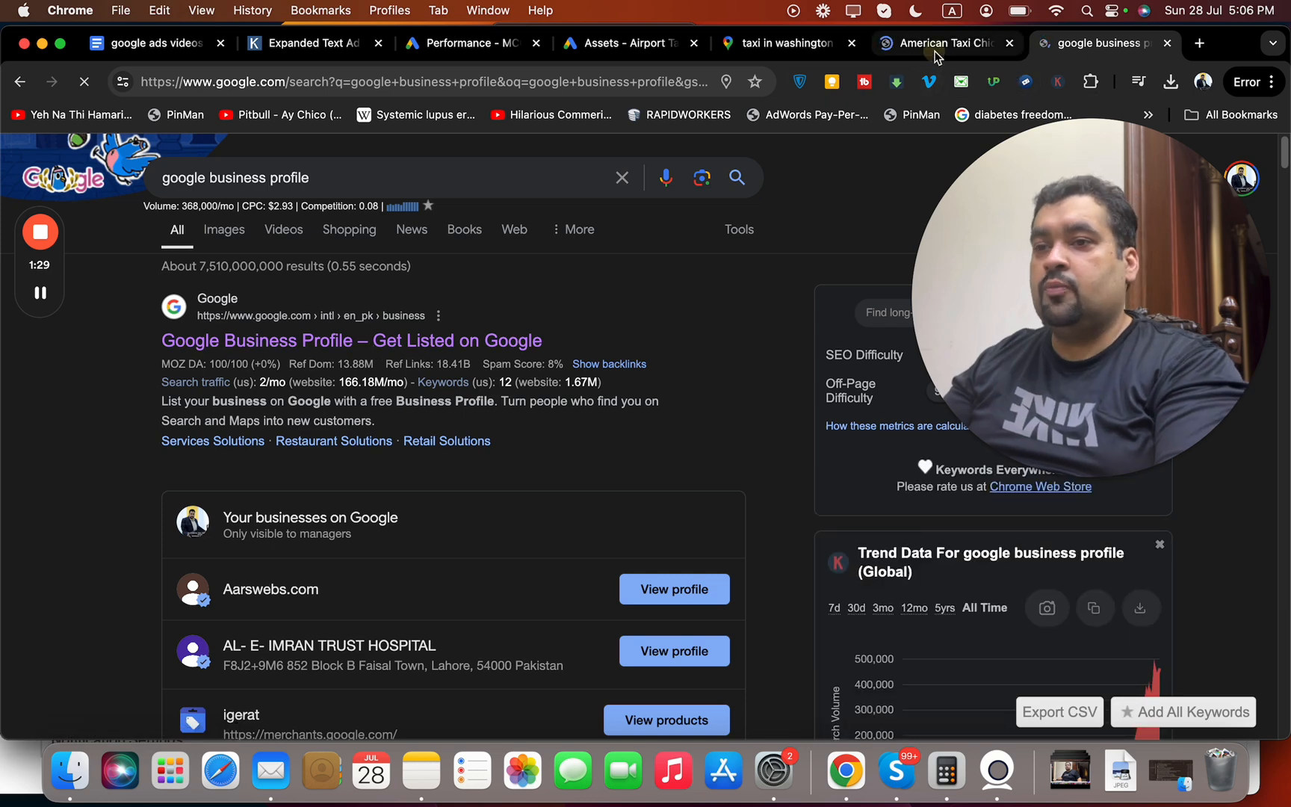
- View American Taxi Chicago's owner panel, reviews and sponsored listing in search results
left_click(938, 43)
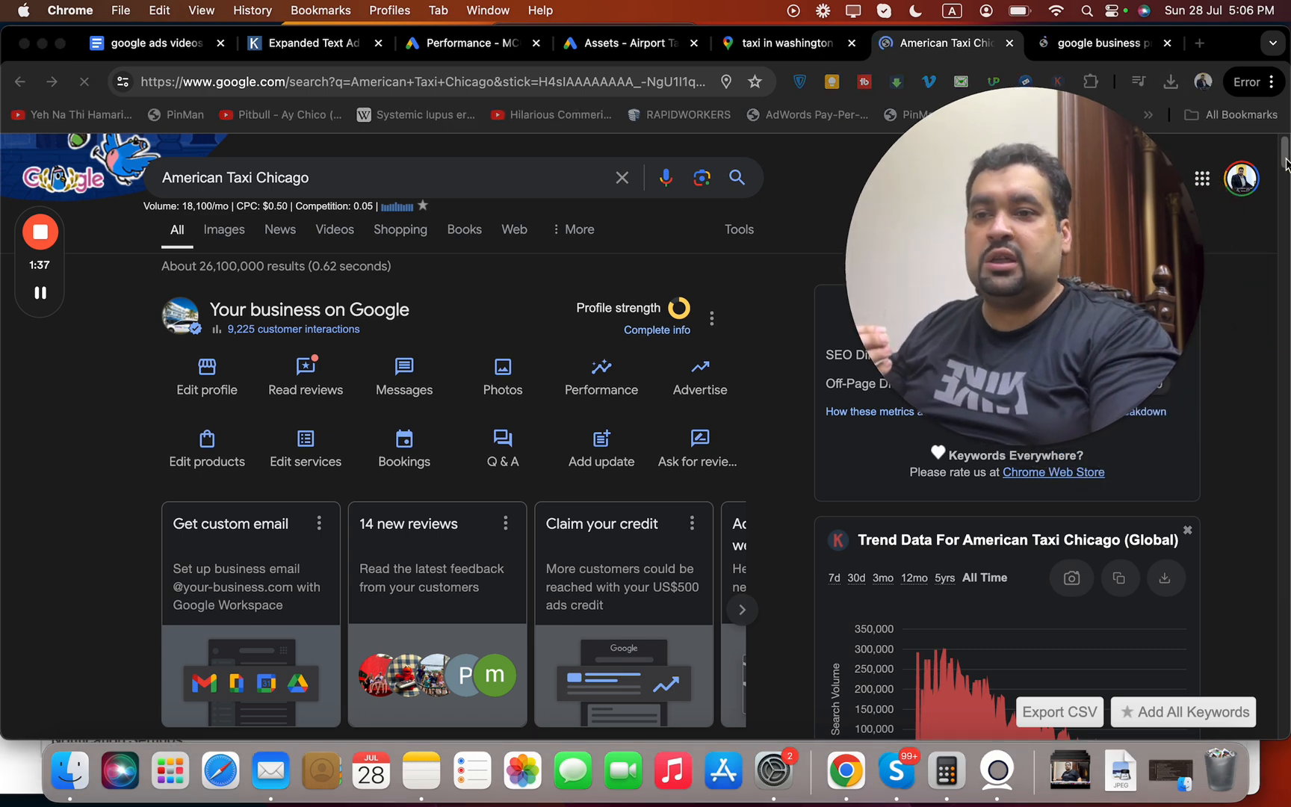
scroll("down", 3)
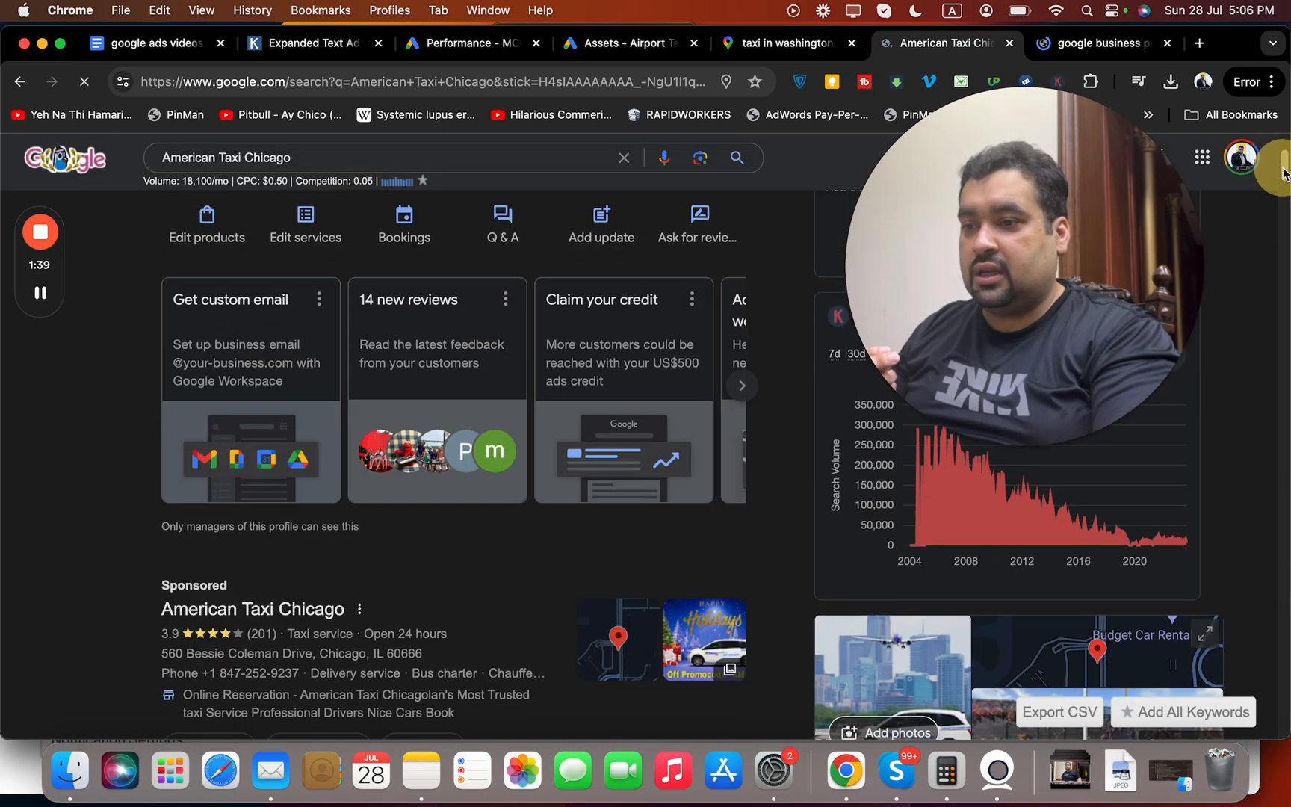
scroll("up", 3)
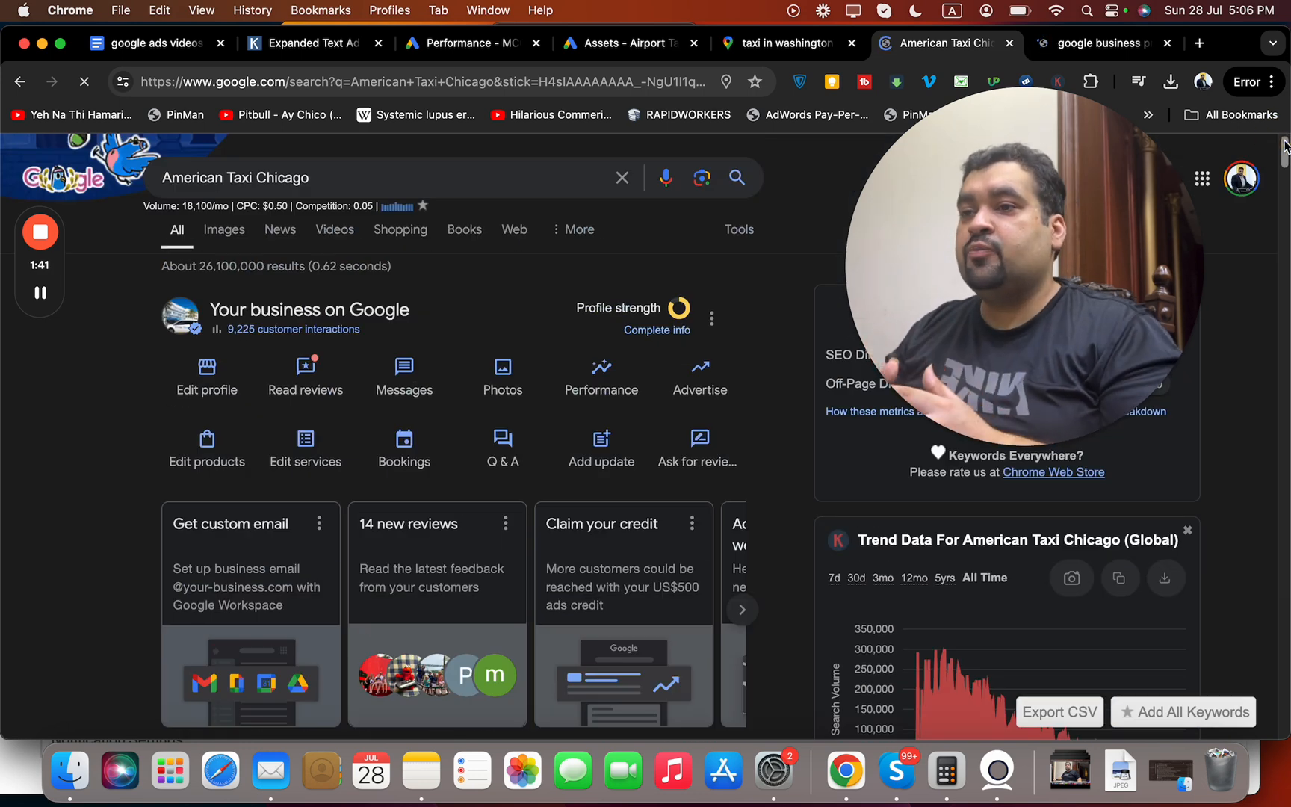
mouse_move(630, 43)
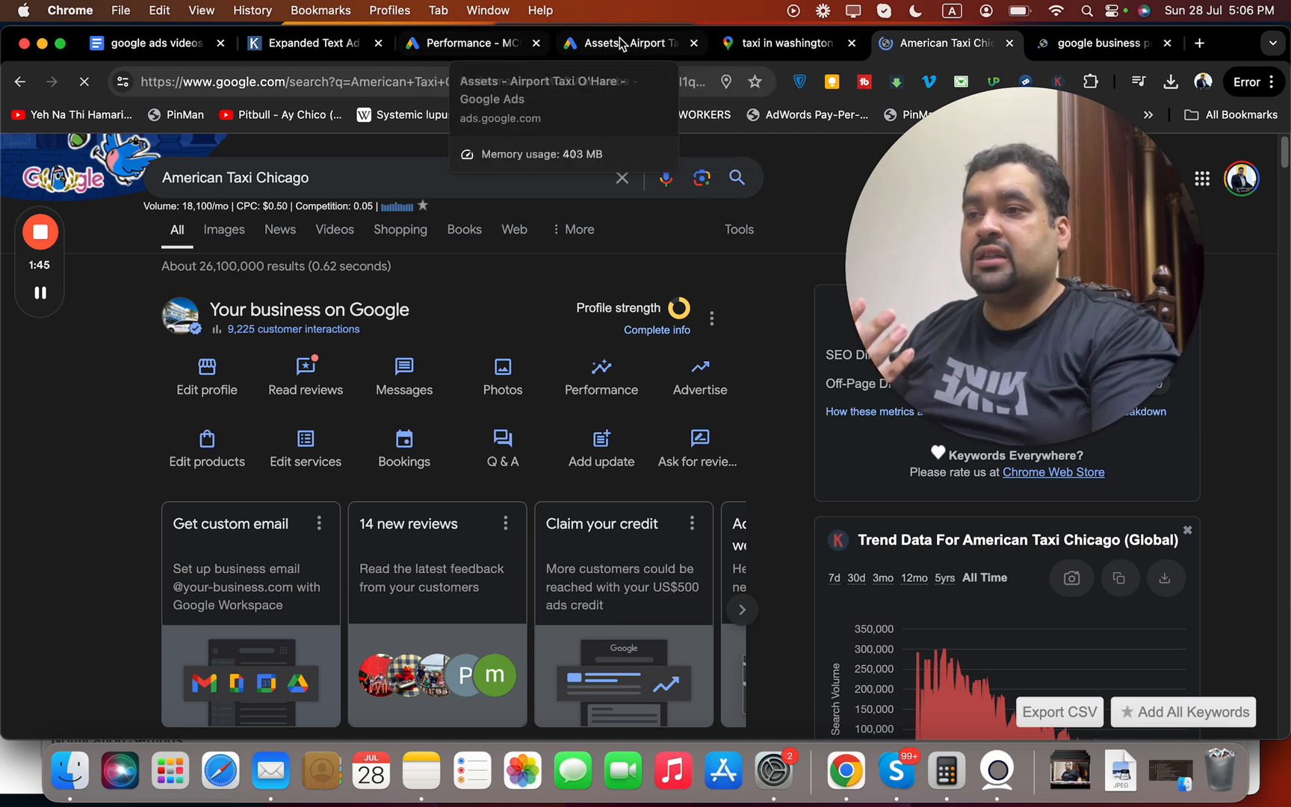
- Review enabled location assets, then start a new location asset offering three location groups
left_click(626, 42)
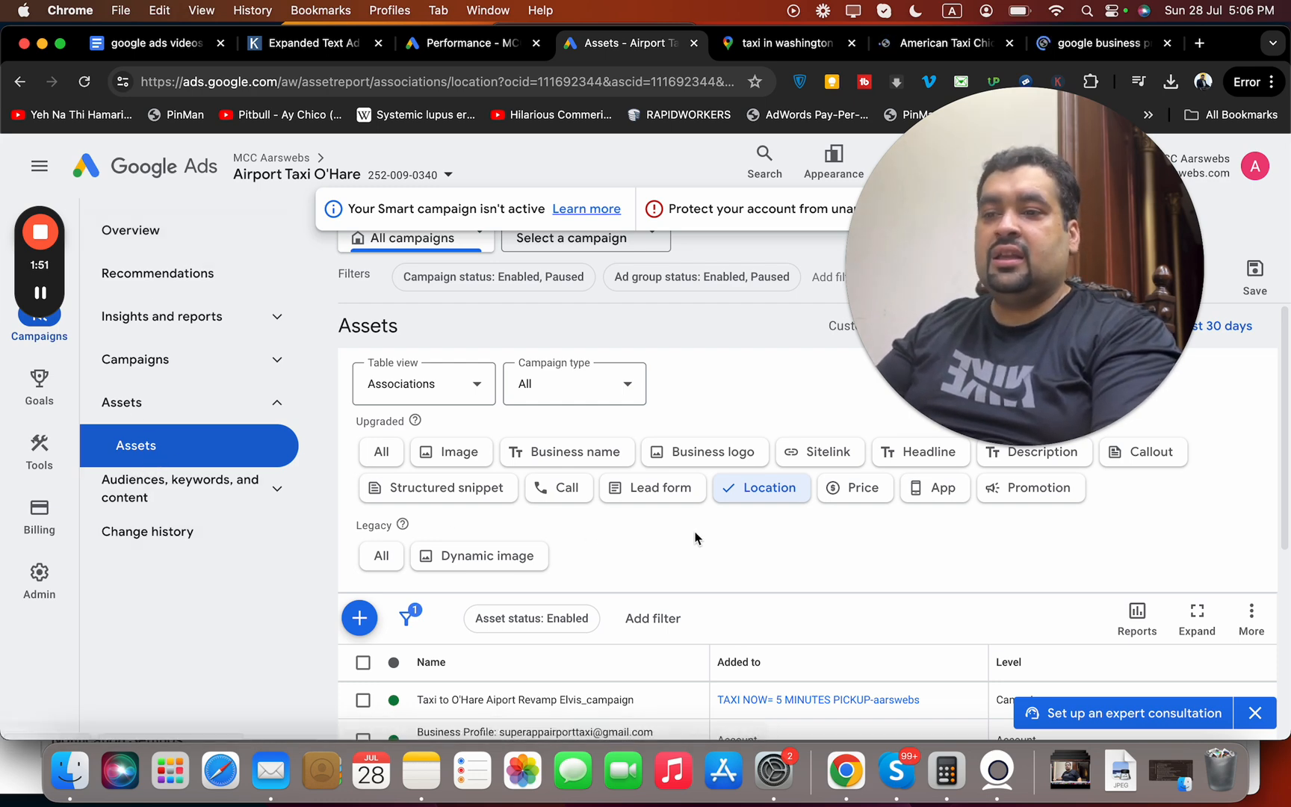
mouse_move(1284, 510)
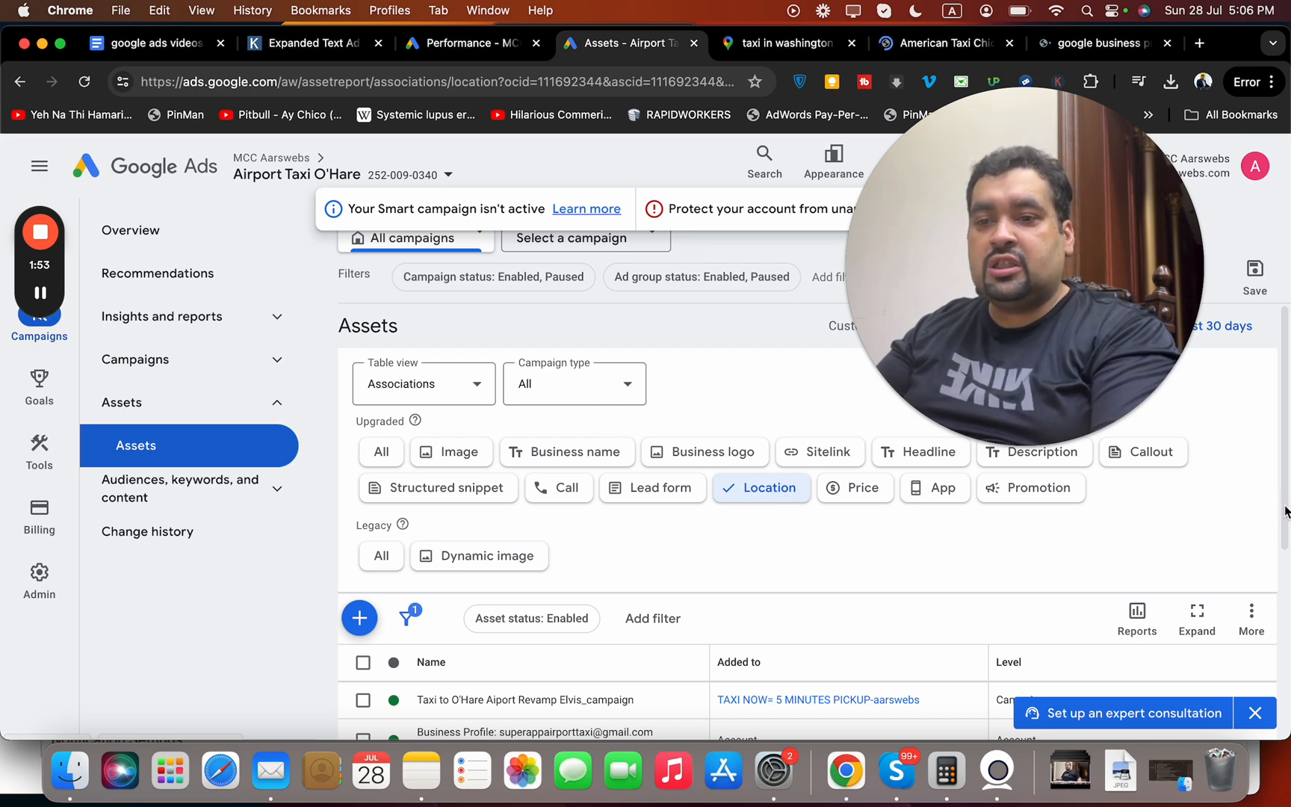
scroll("down", 3)
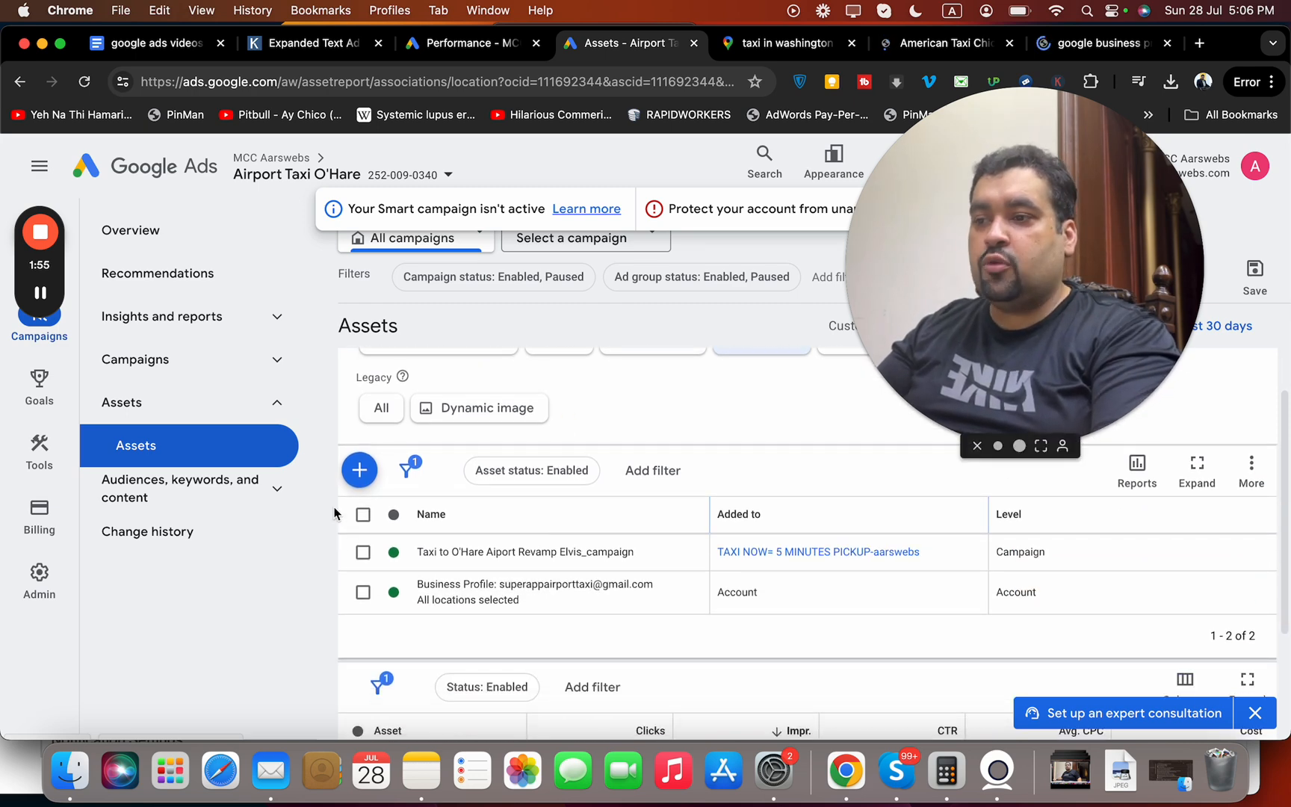
left_click(358, 470)
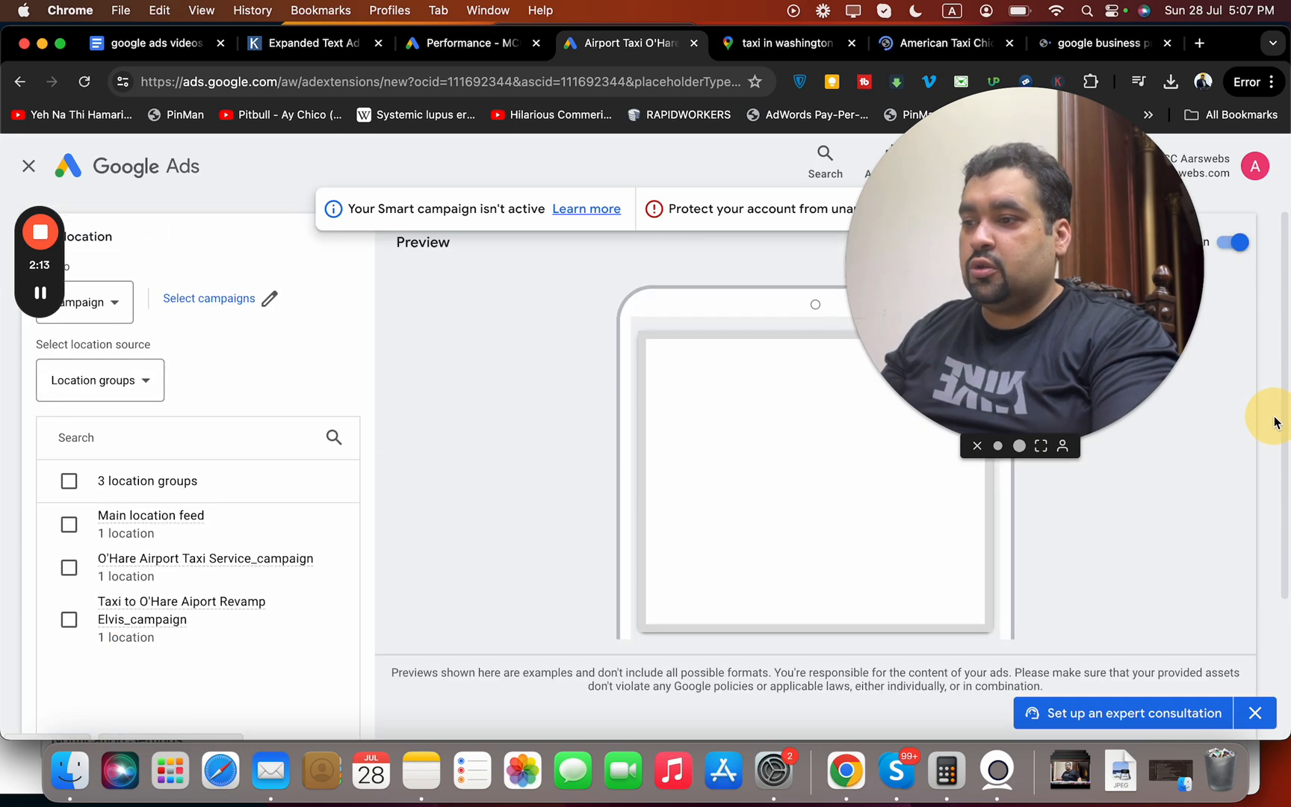
- Cancel the new location asset form, returning to the two enabled location assets
scroll("down", 3)
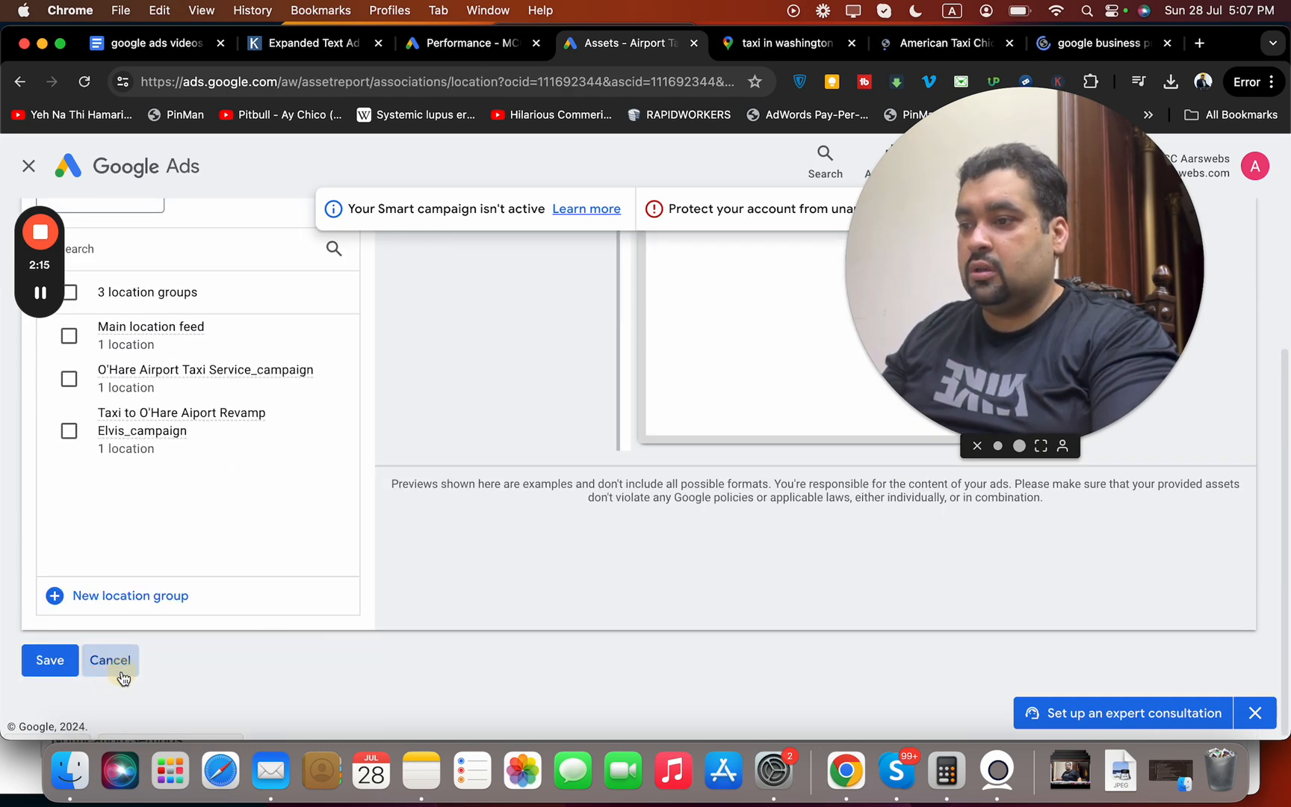
left_click(110, 660)
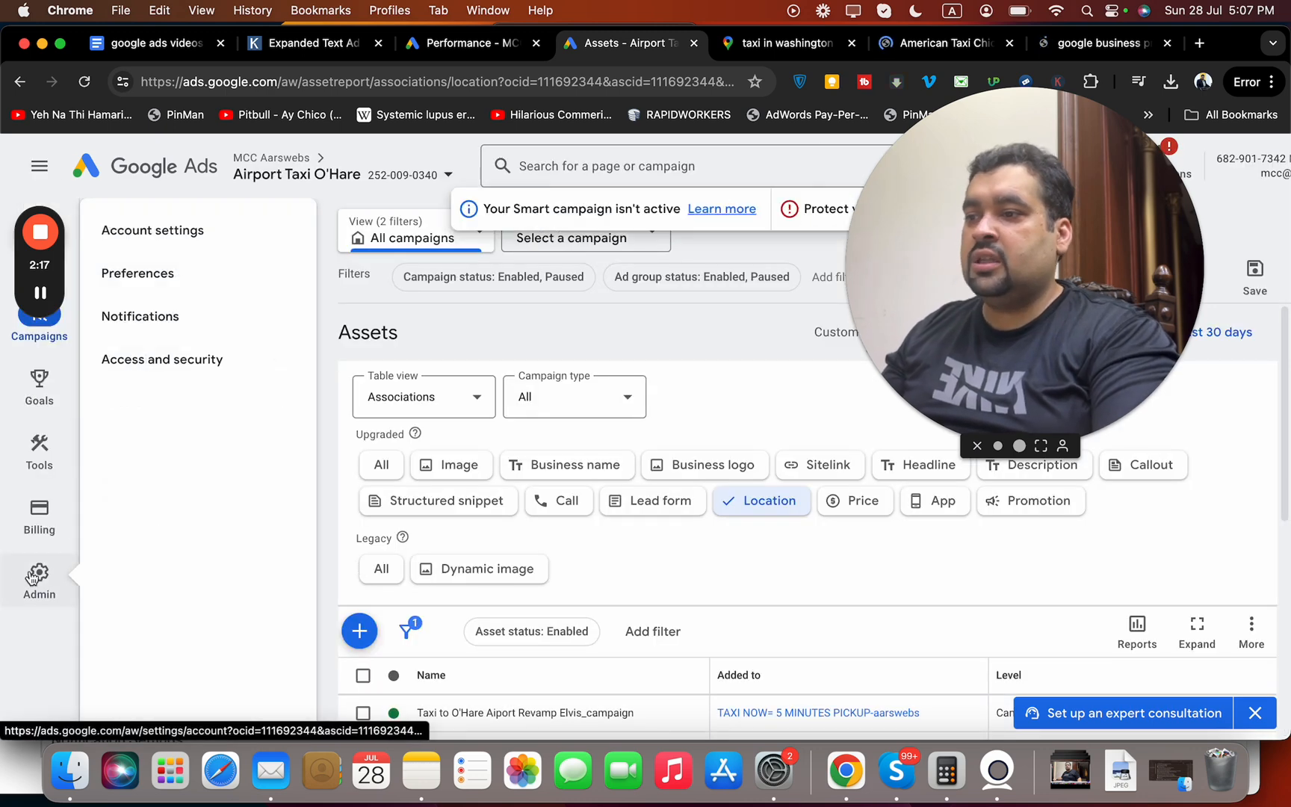
left_click(39, 515)
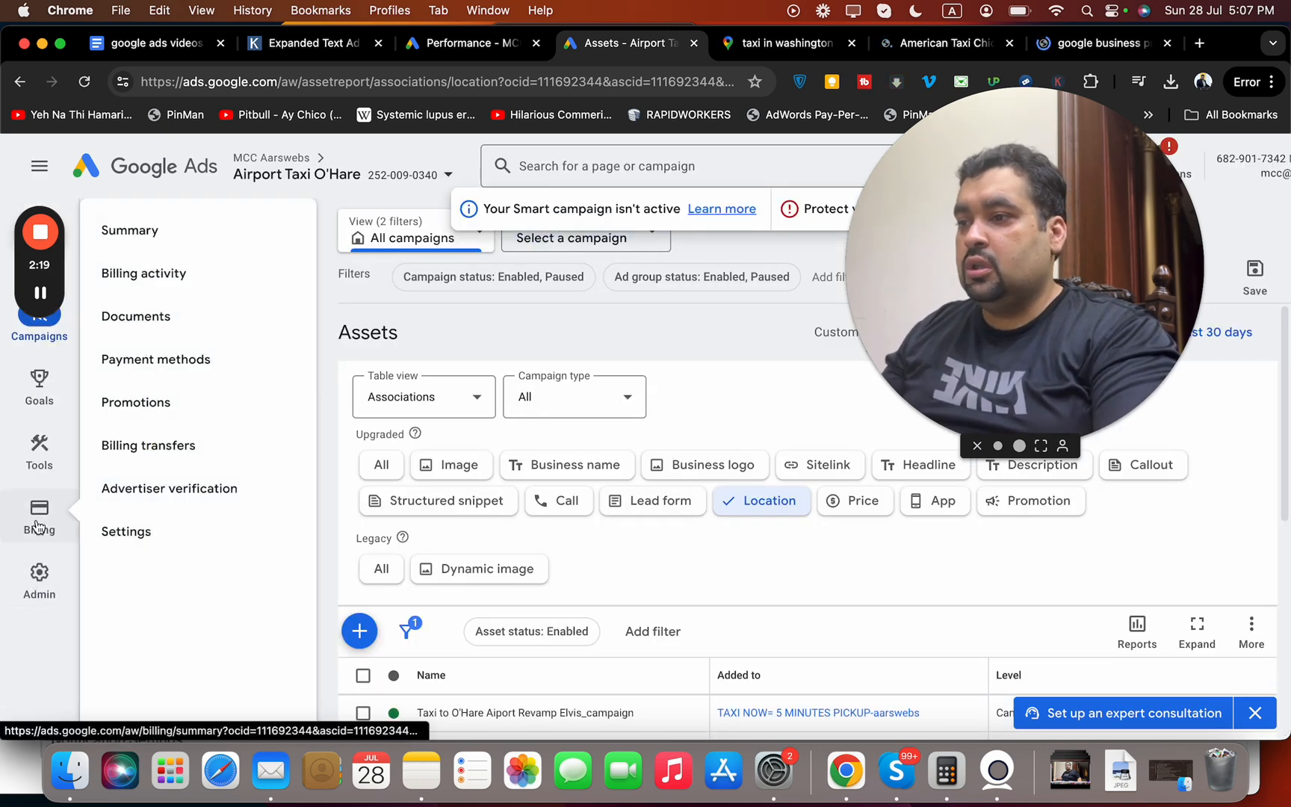
left_click(39, 444)
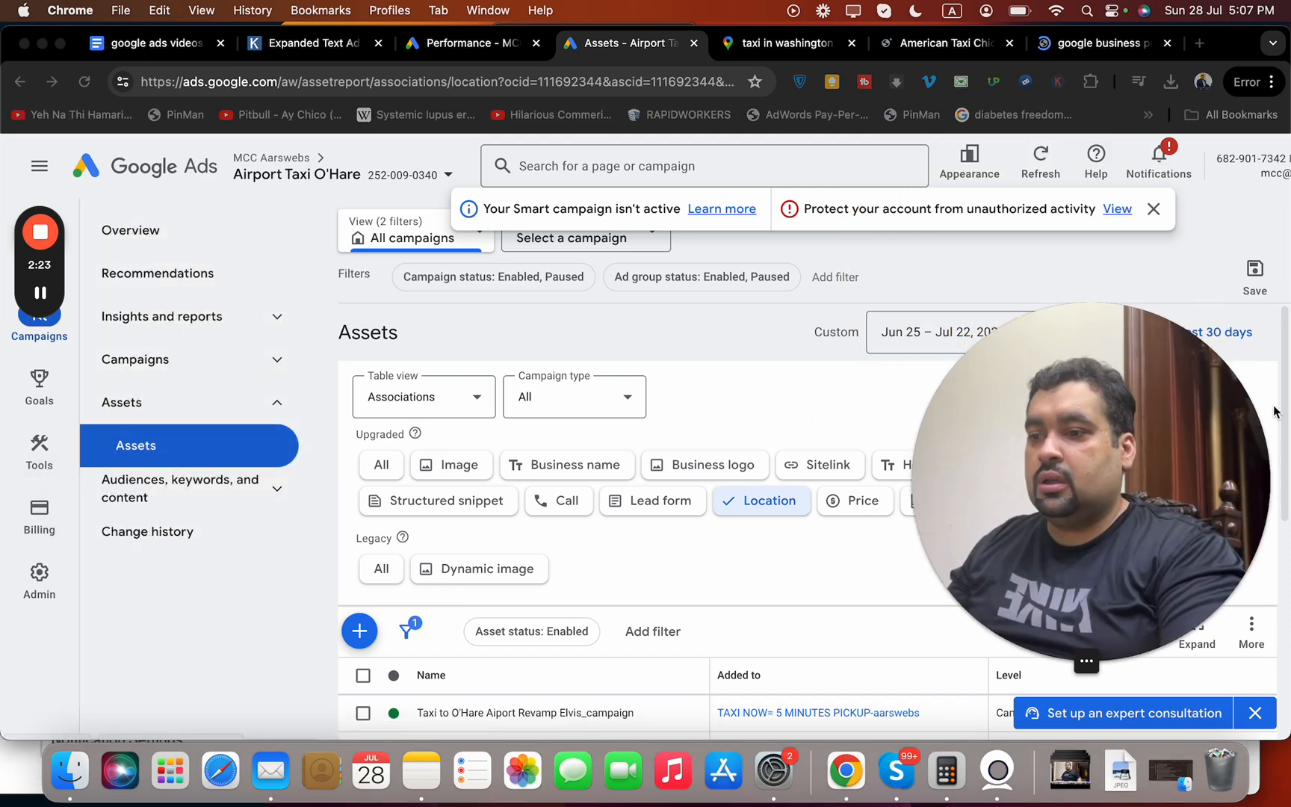
scroll("down", 3)
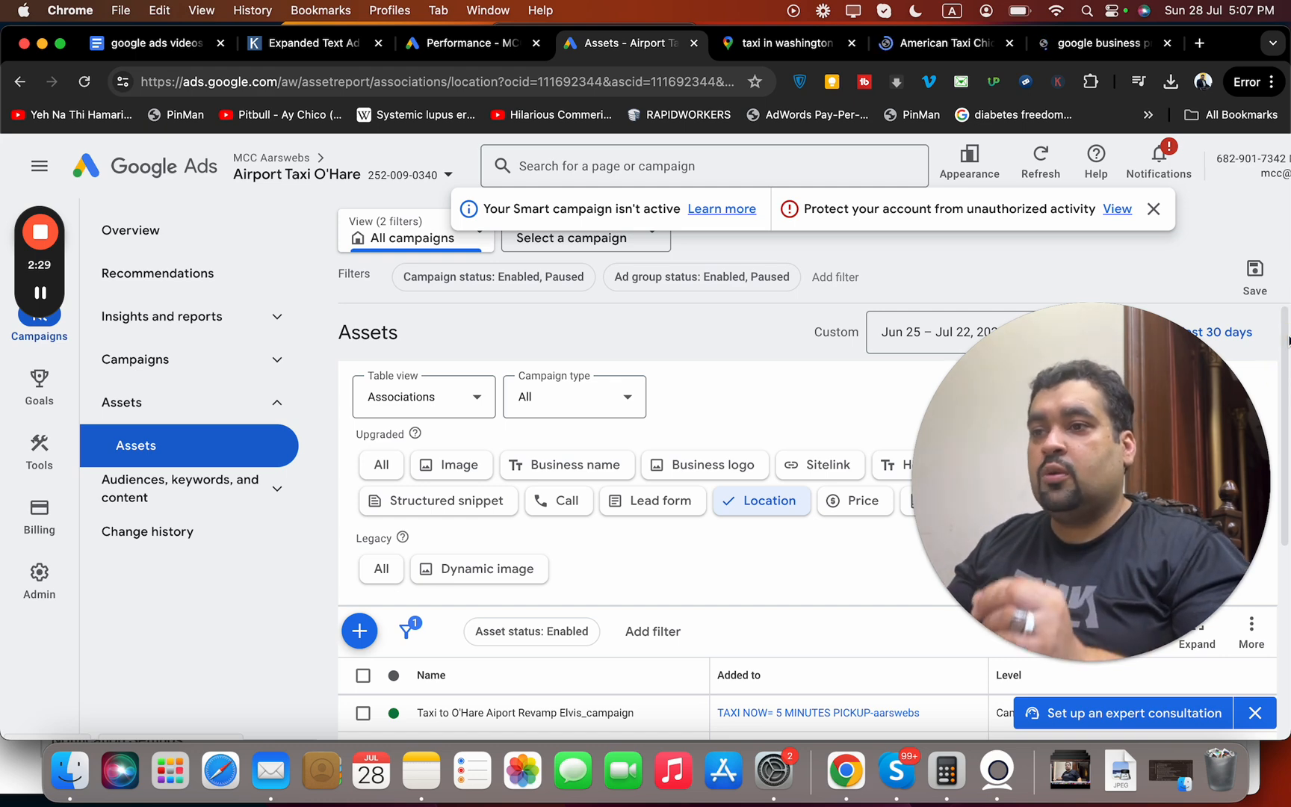
mouse_move(391, 140)
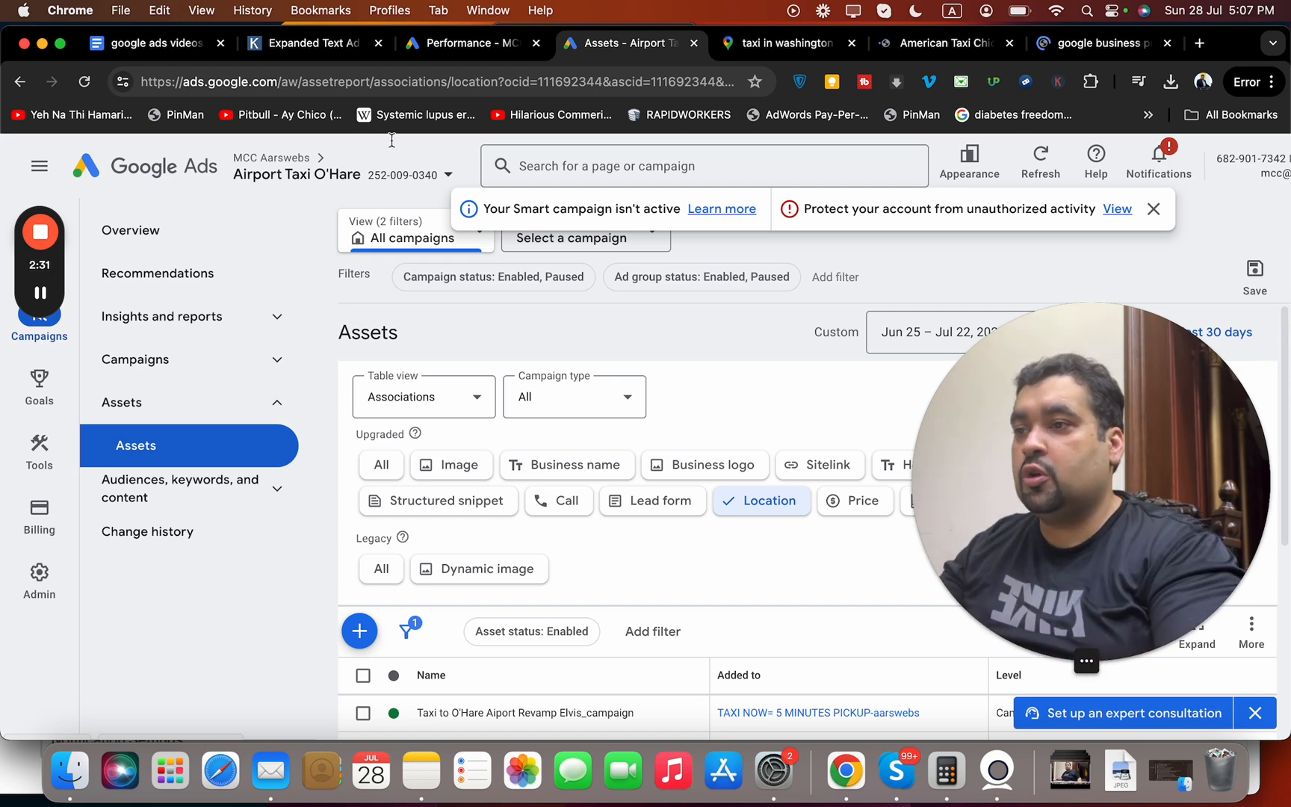
- View the Karooya sample ad with sitelinks, location address and advertiser rating
left_click(308, 42)
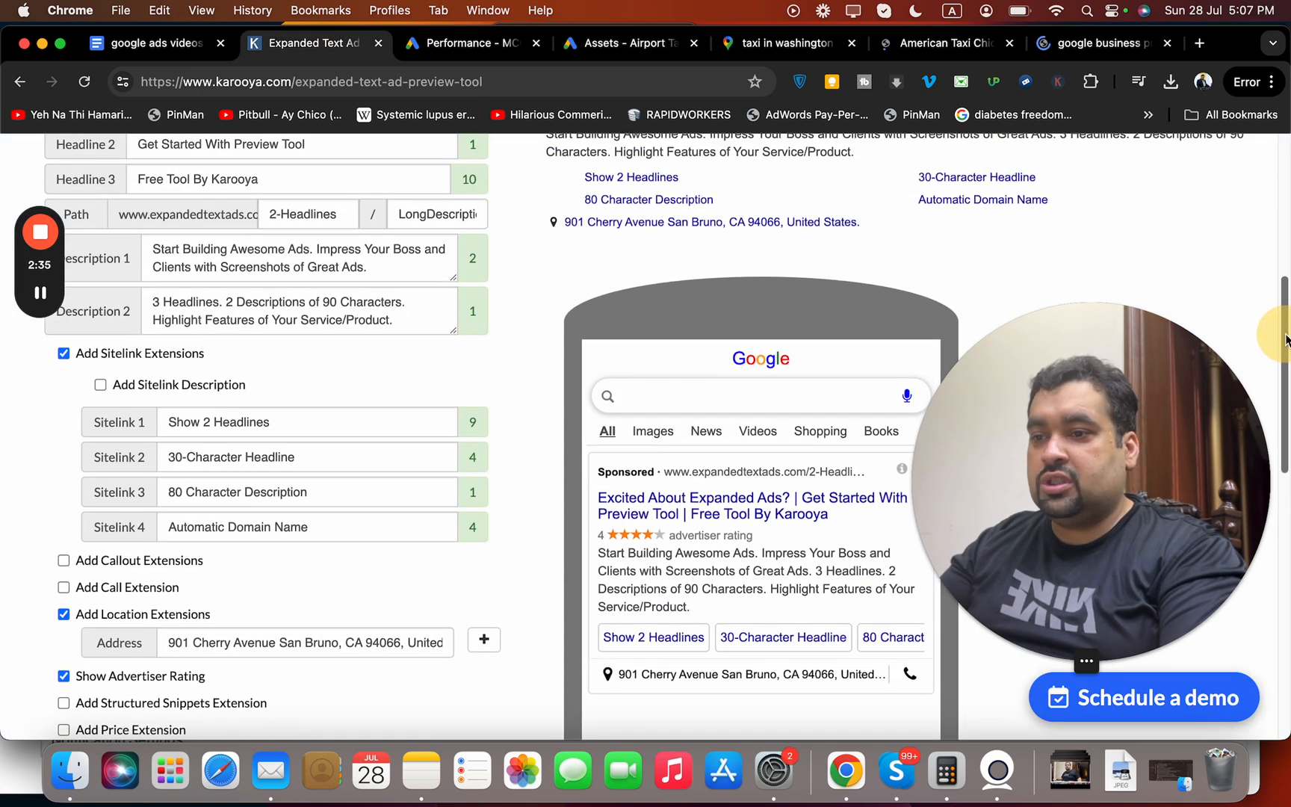
scroll("down", 3)
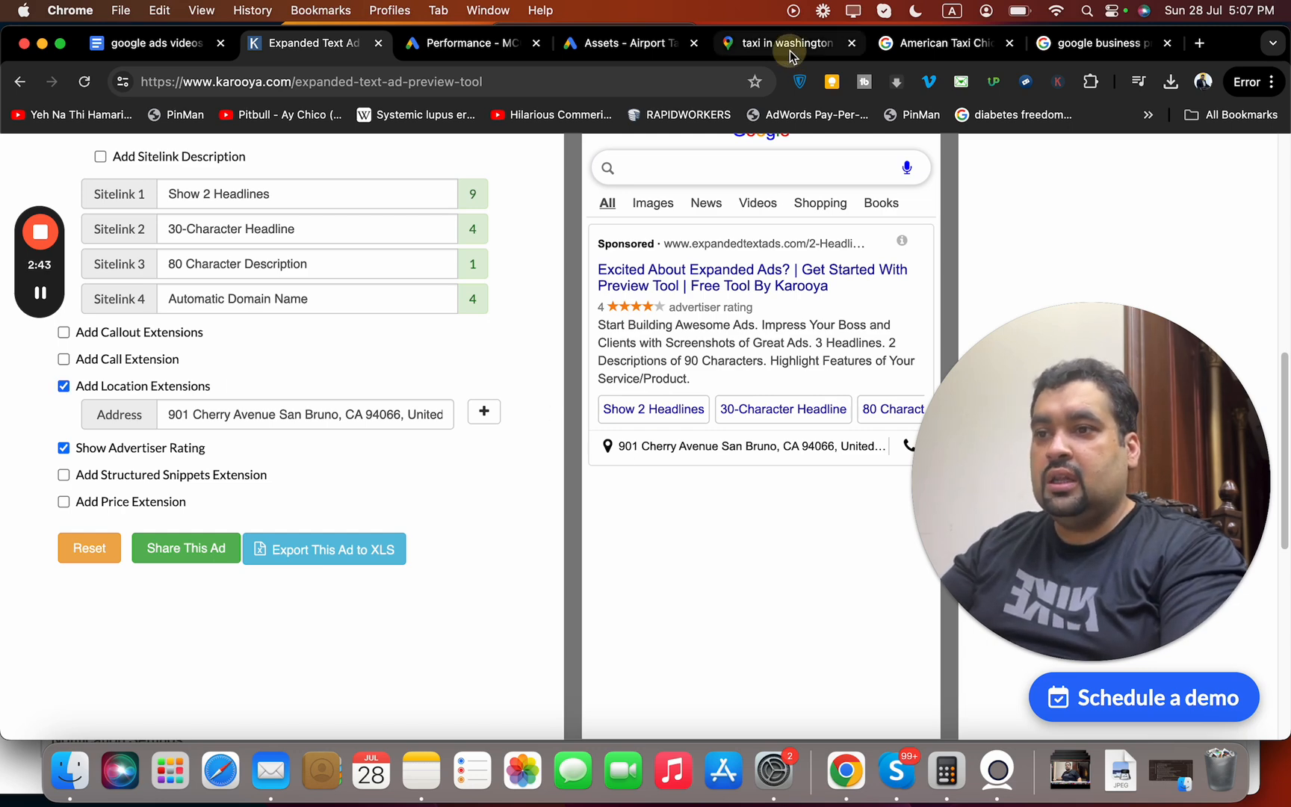
- Check the 'taxi in washington' Maps listings, then go back to Google Ads location assets
left_click(779, 43)
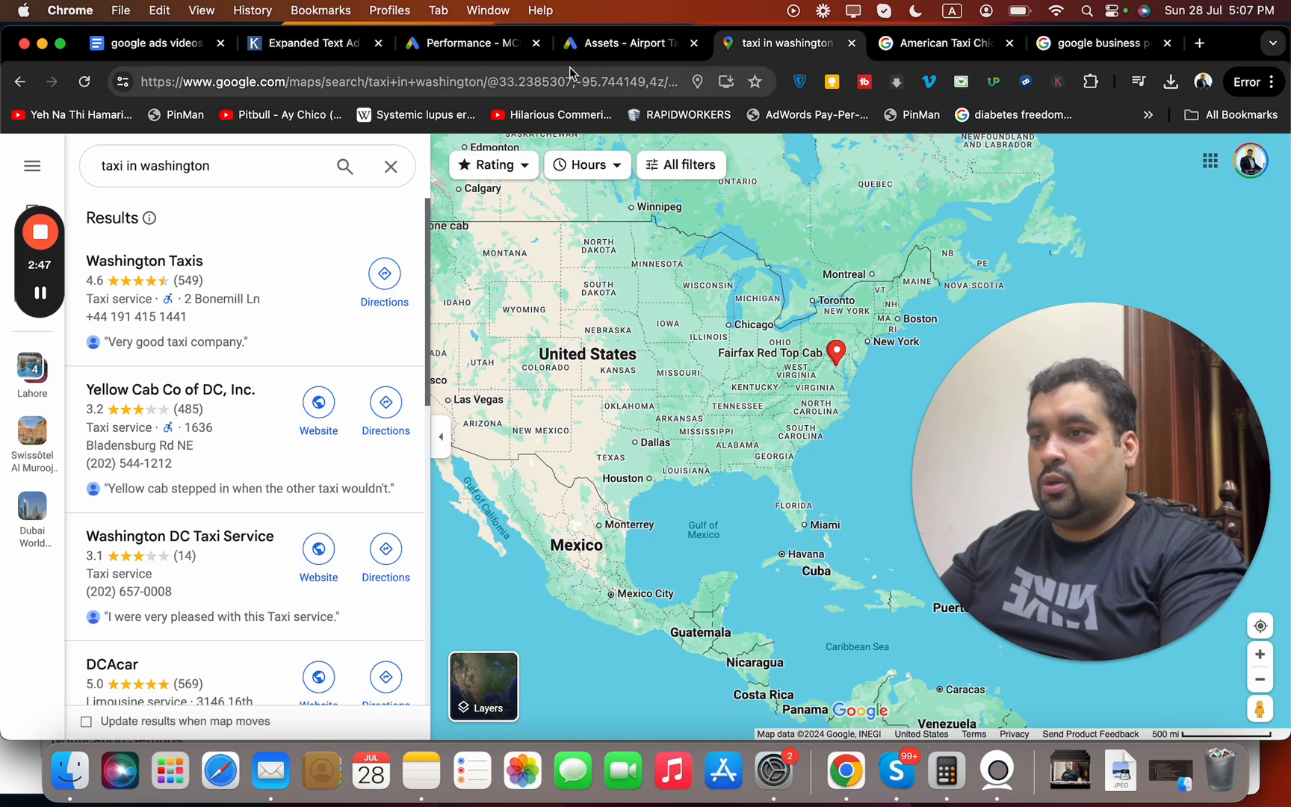
left_click(626, 43)
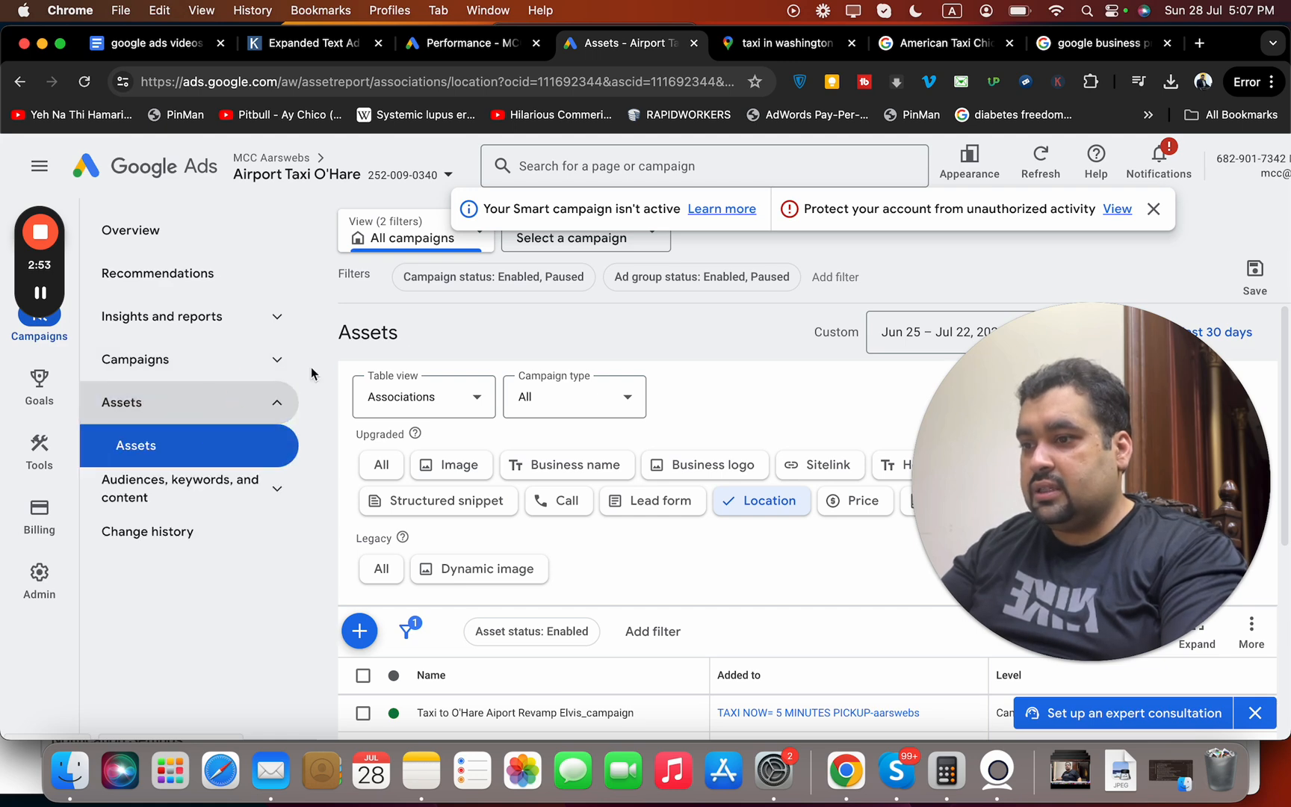
- Review the Overview page's performance summary, ads, demographics and search-term cards
left_click(130, 231)
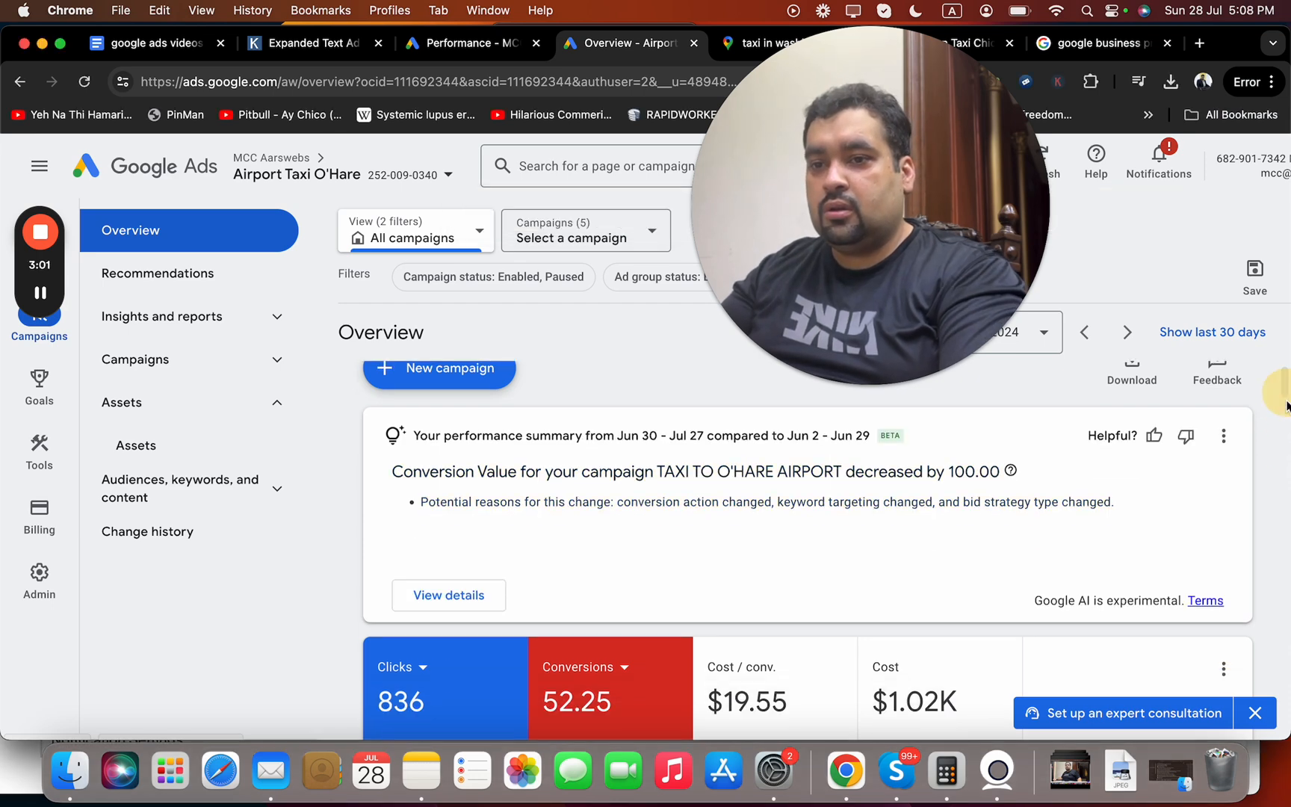
scroll("down", 3)
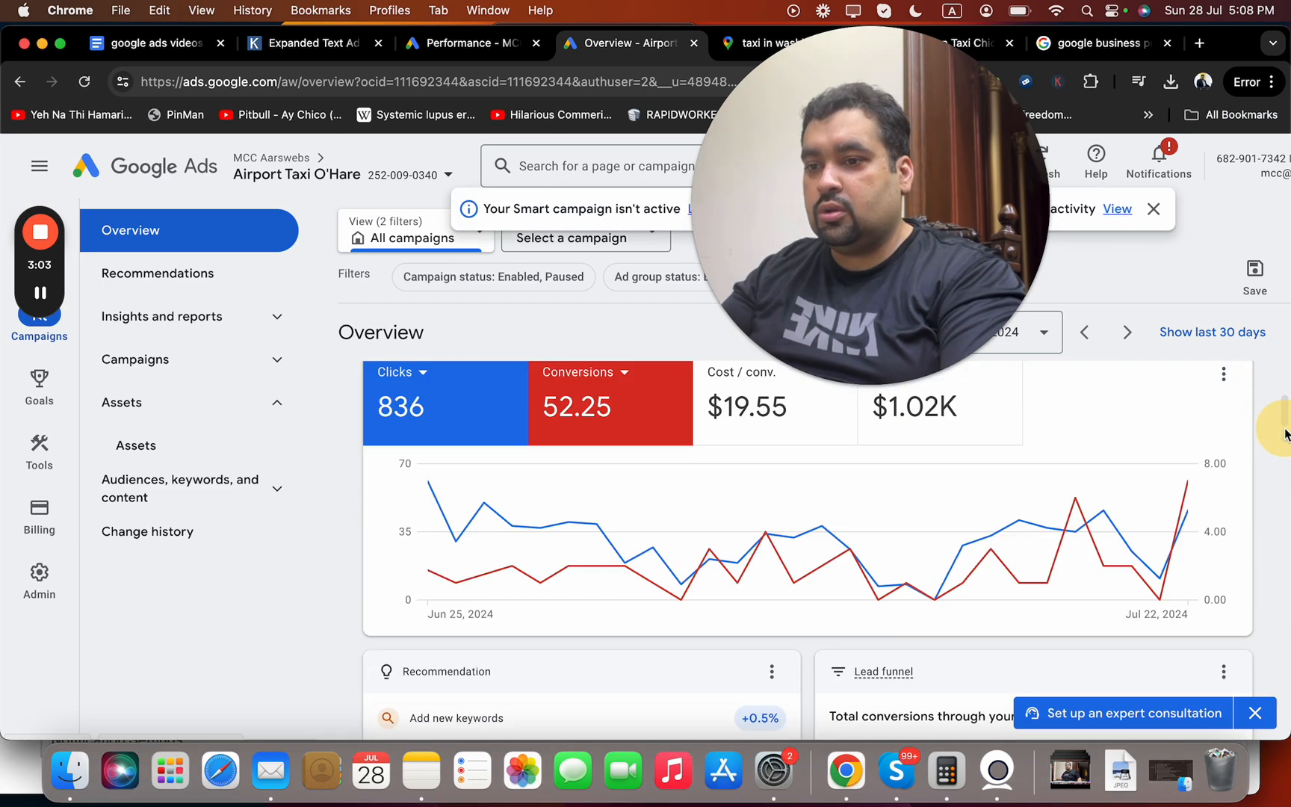
scroll("down", 3)
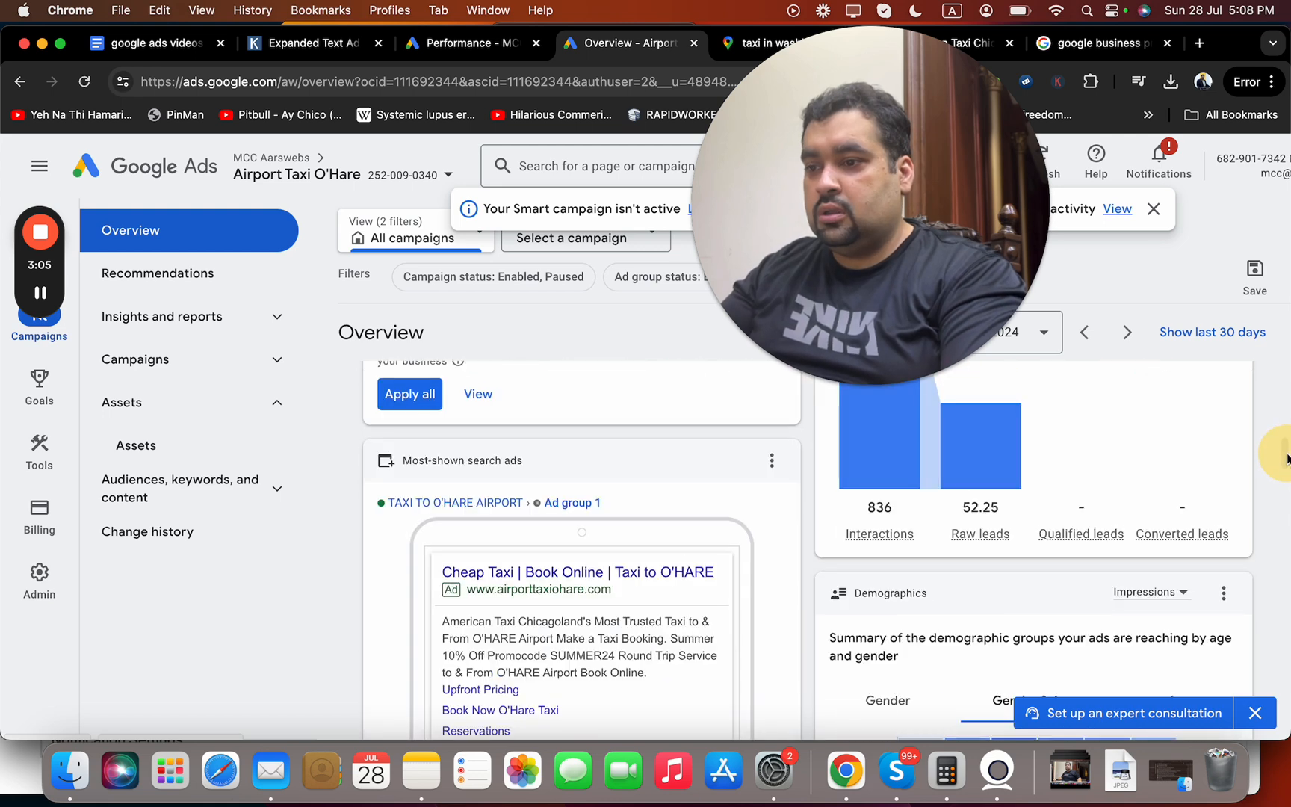
scroll("down", 3)
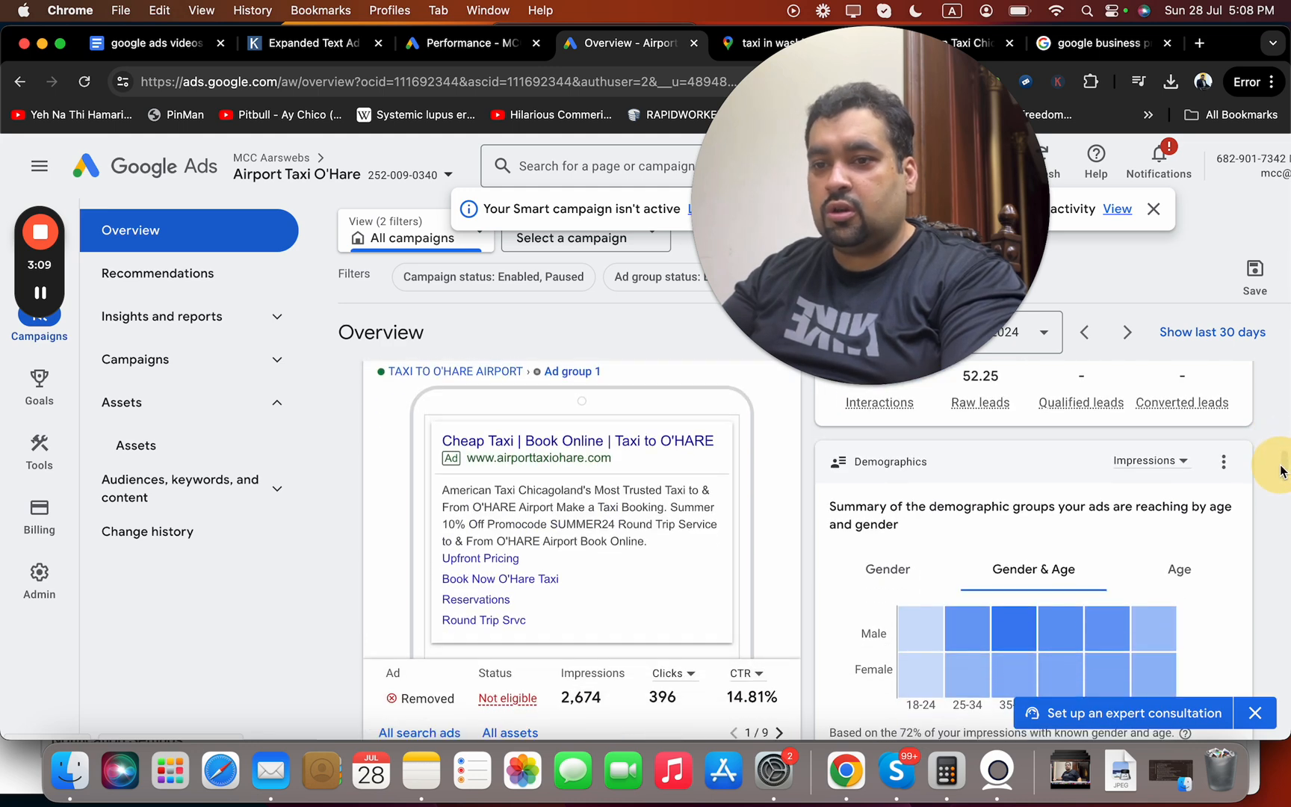
scroll("down", 3)
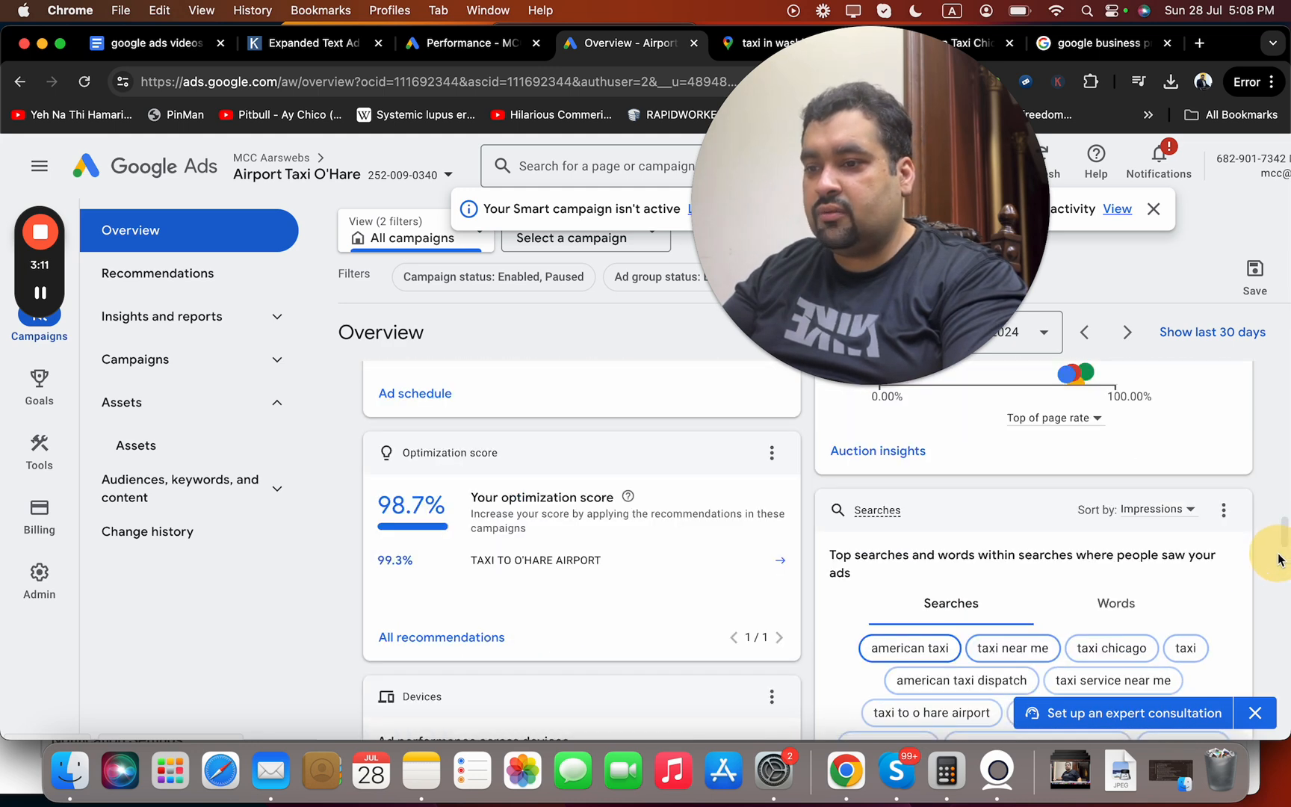
scroll("down", 3)
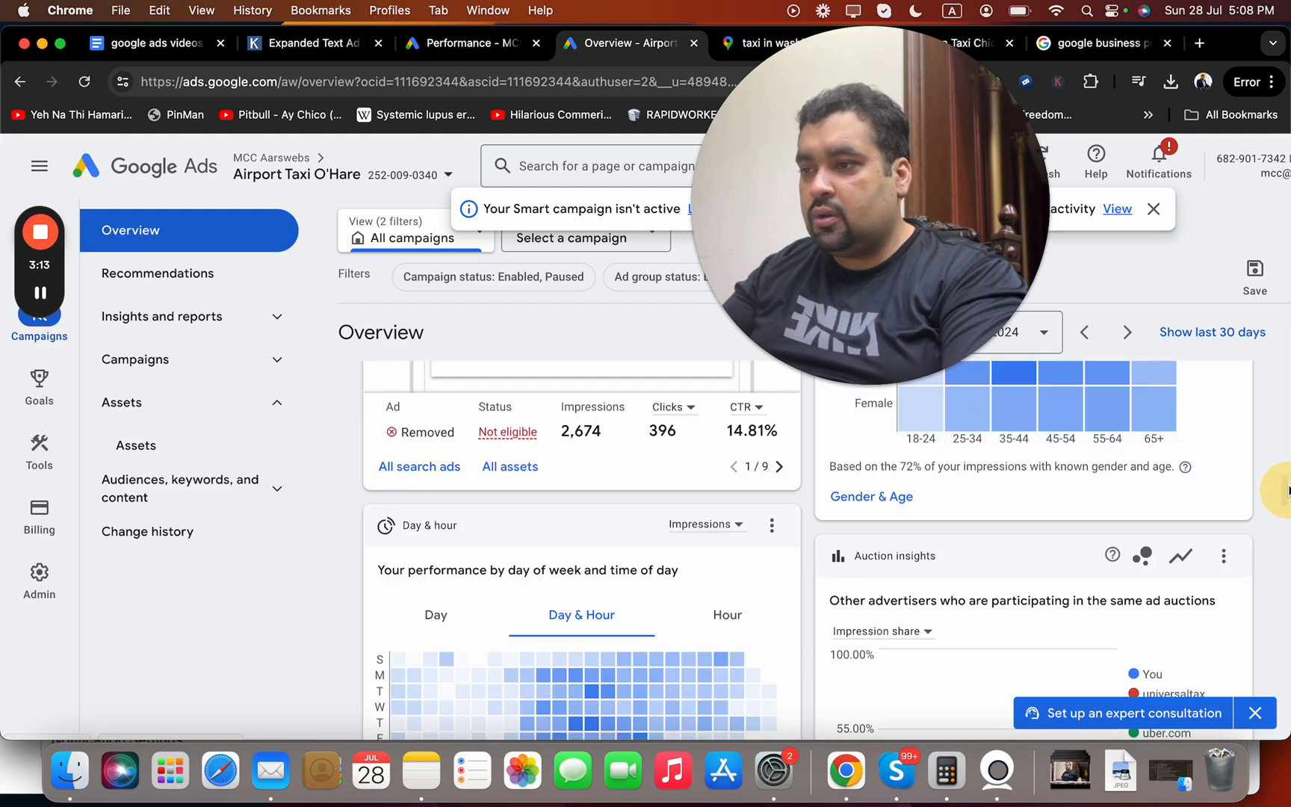
- Review the Ads page's optimization score, then switch to the Campaigns page
left_click(135, 359)
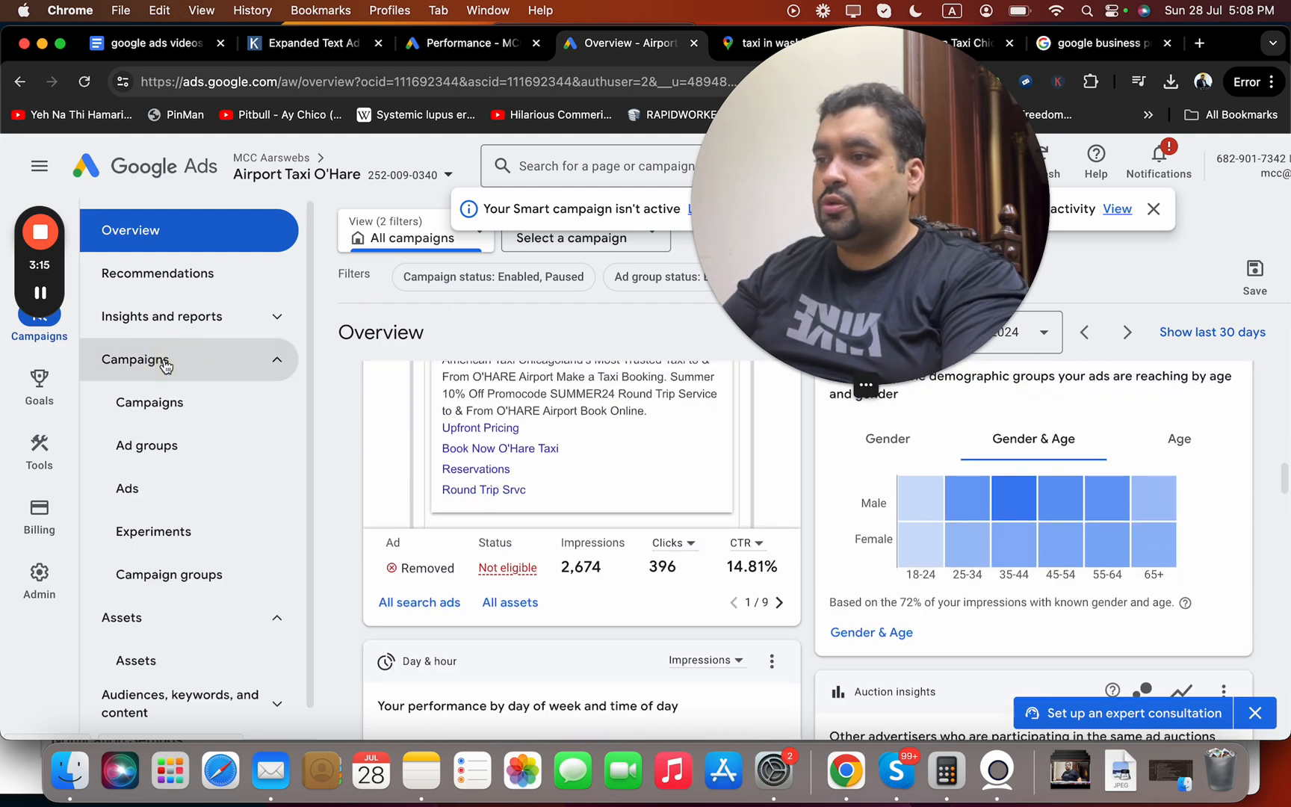
left_click(128, 489)
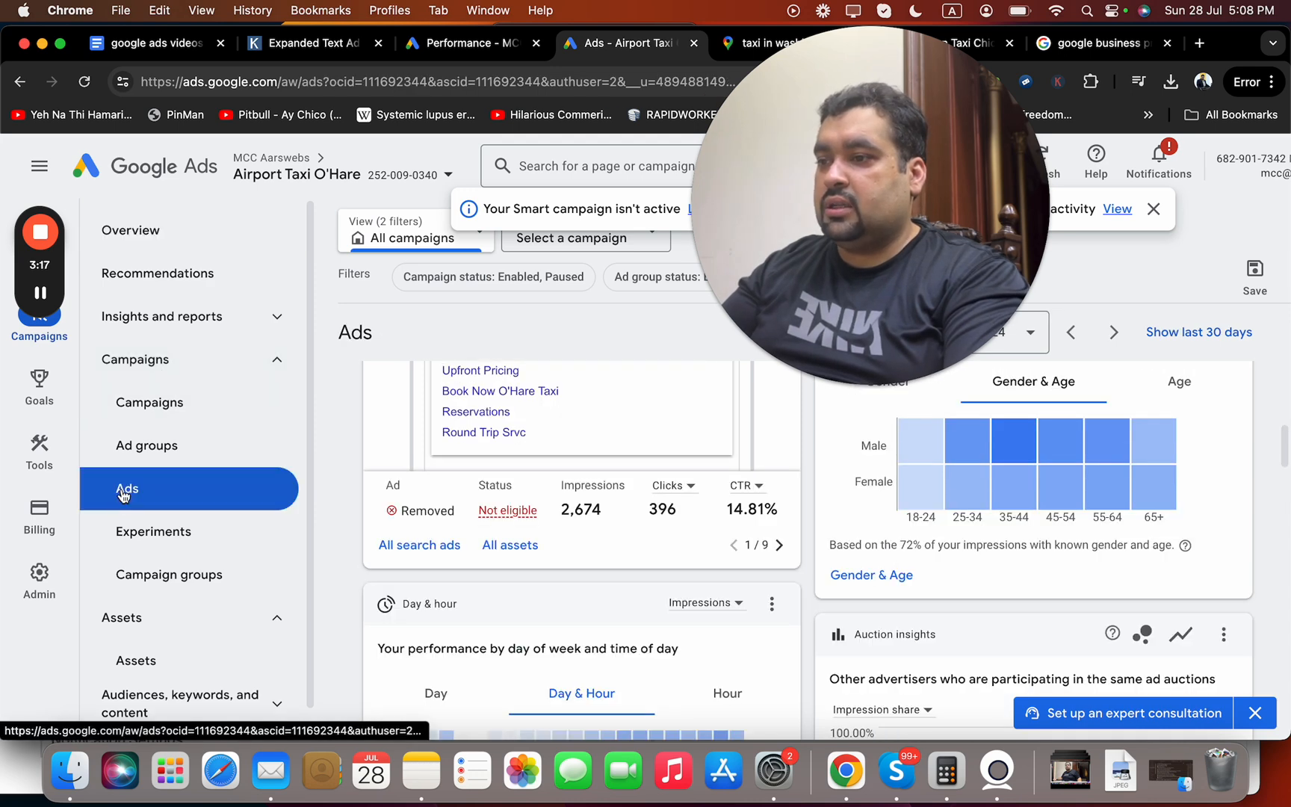
mouse_move(241, 502)
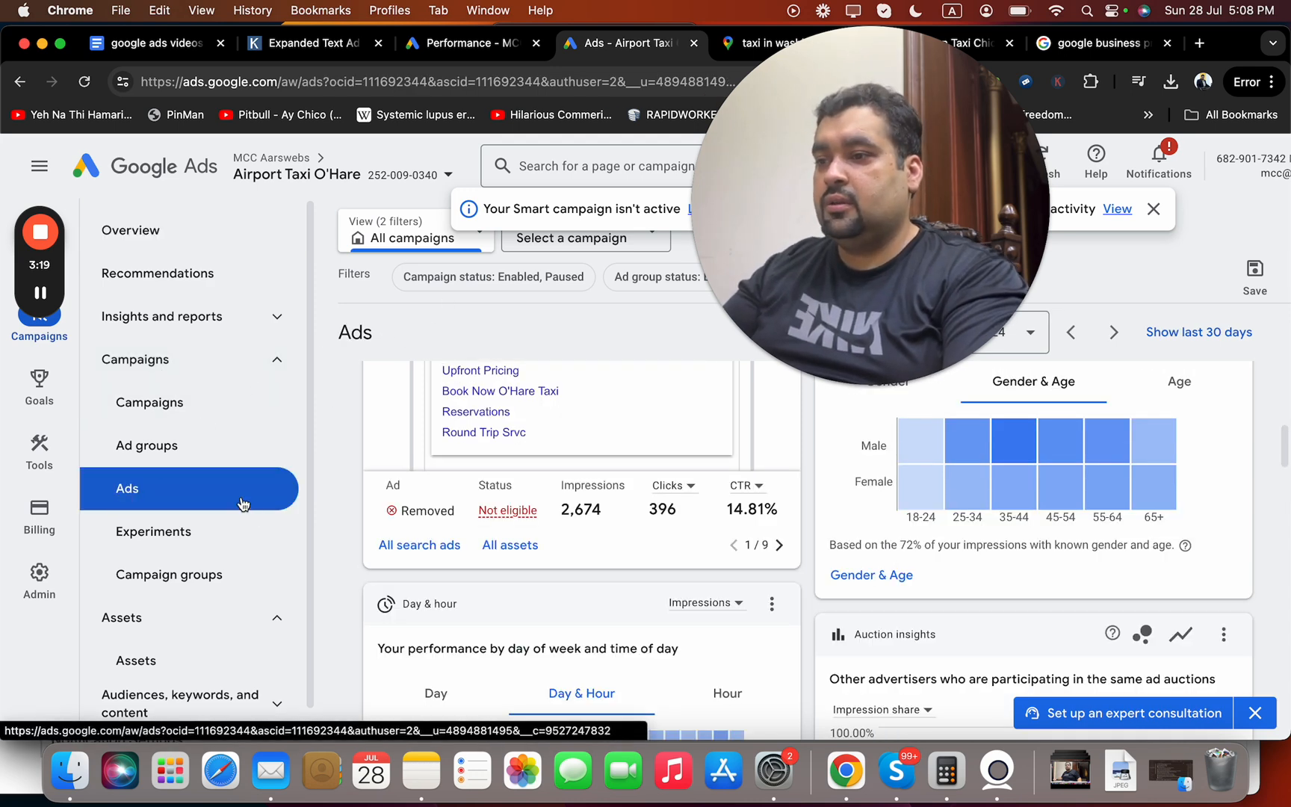
scroll("down", 3)
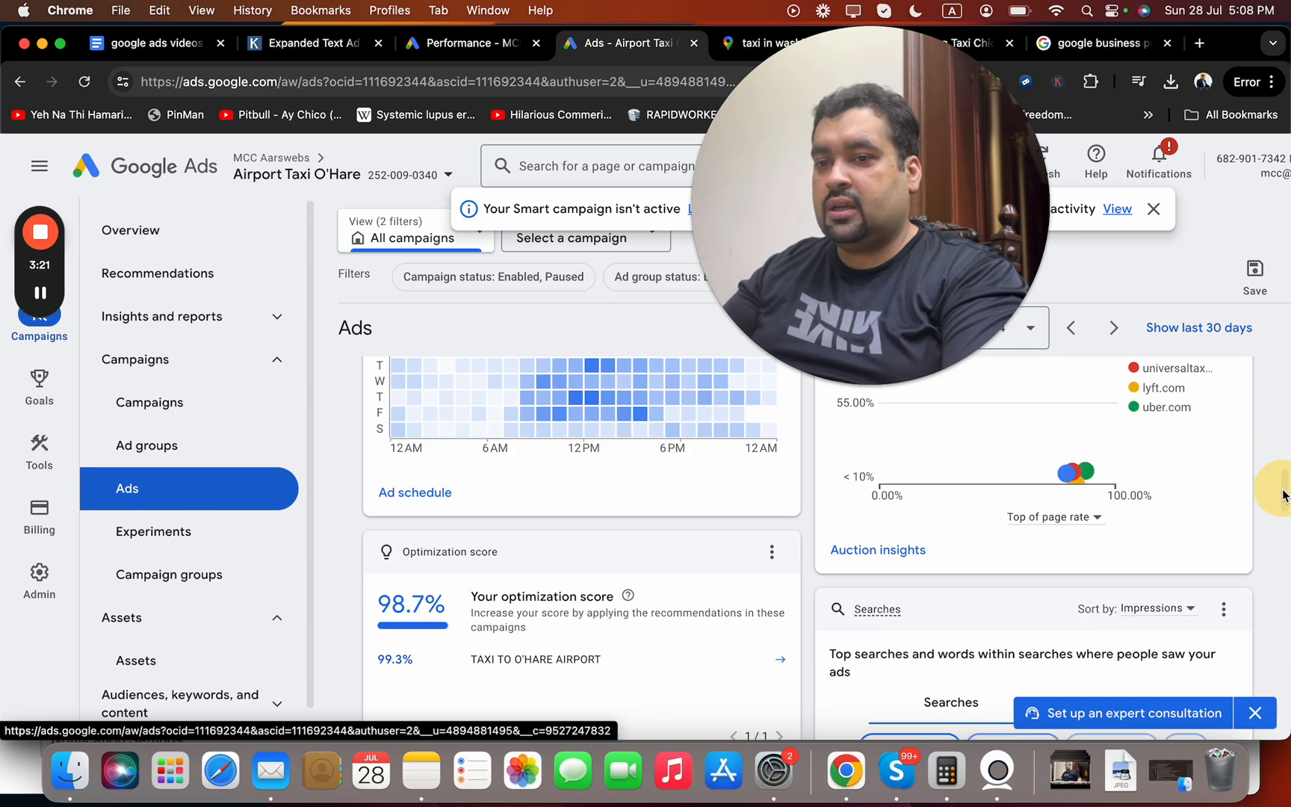
scroll("down", 3)
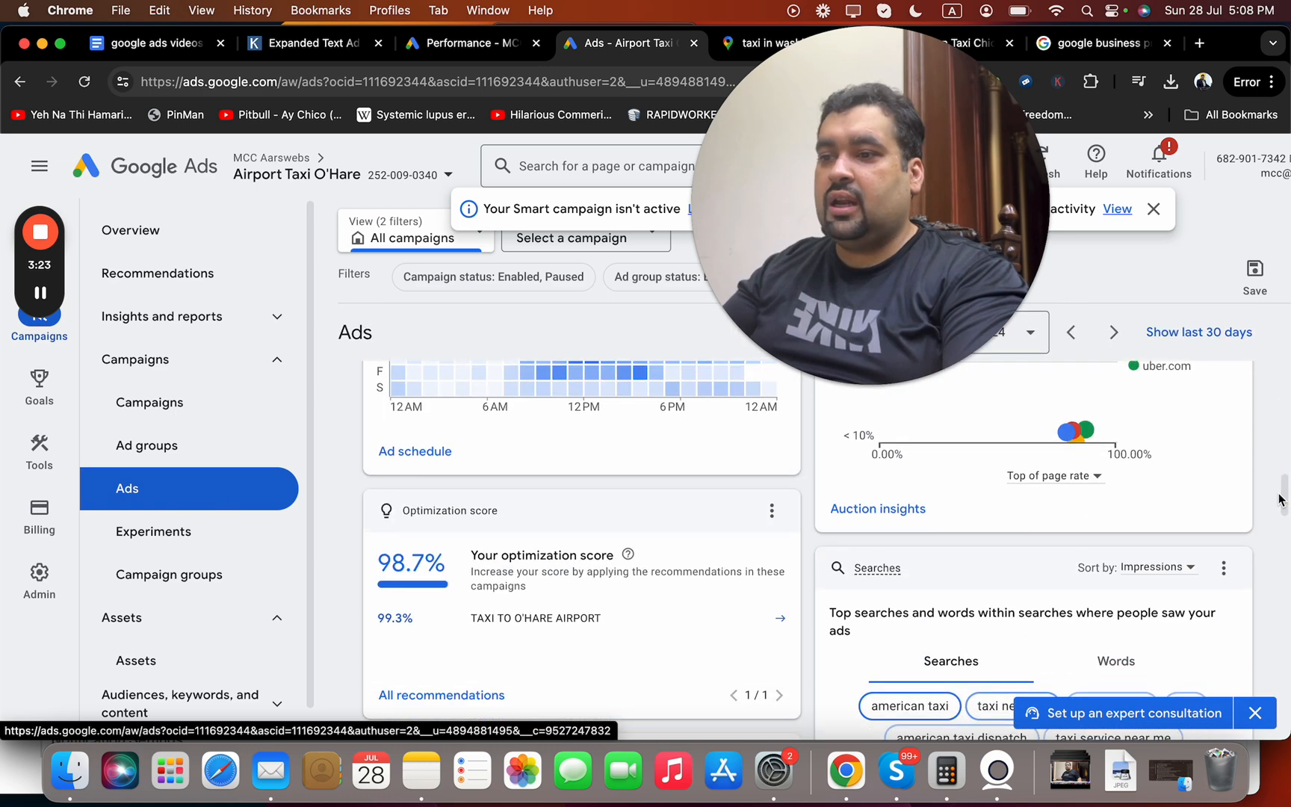
scroll("down", 3)
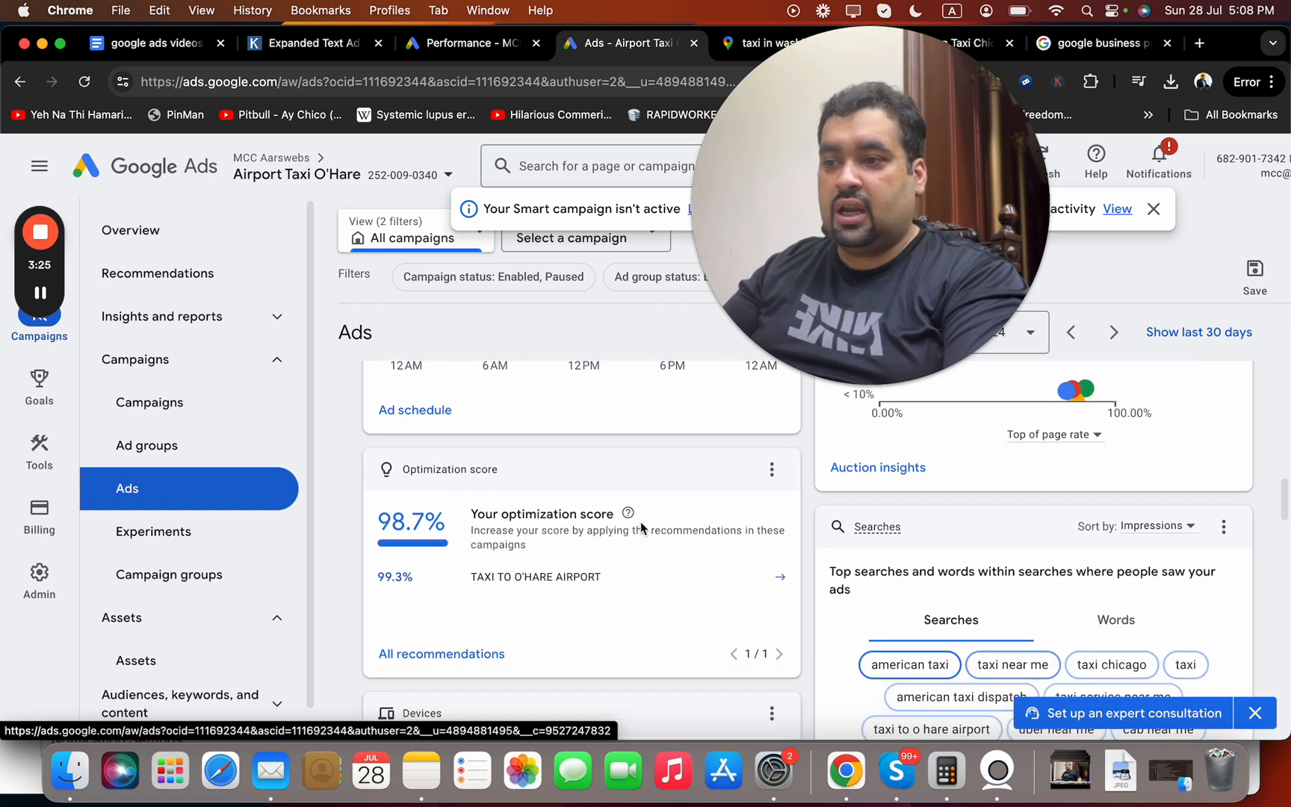
left_click(150, 402)
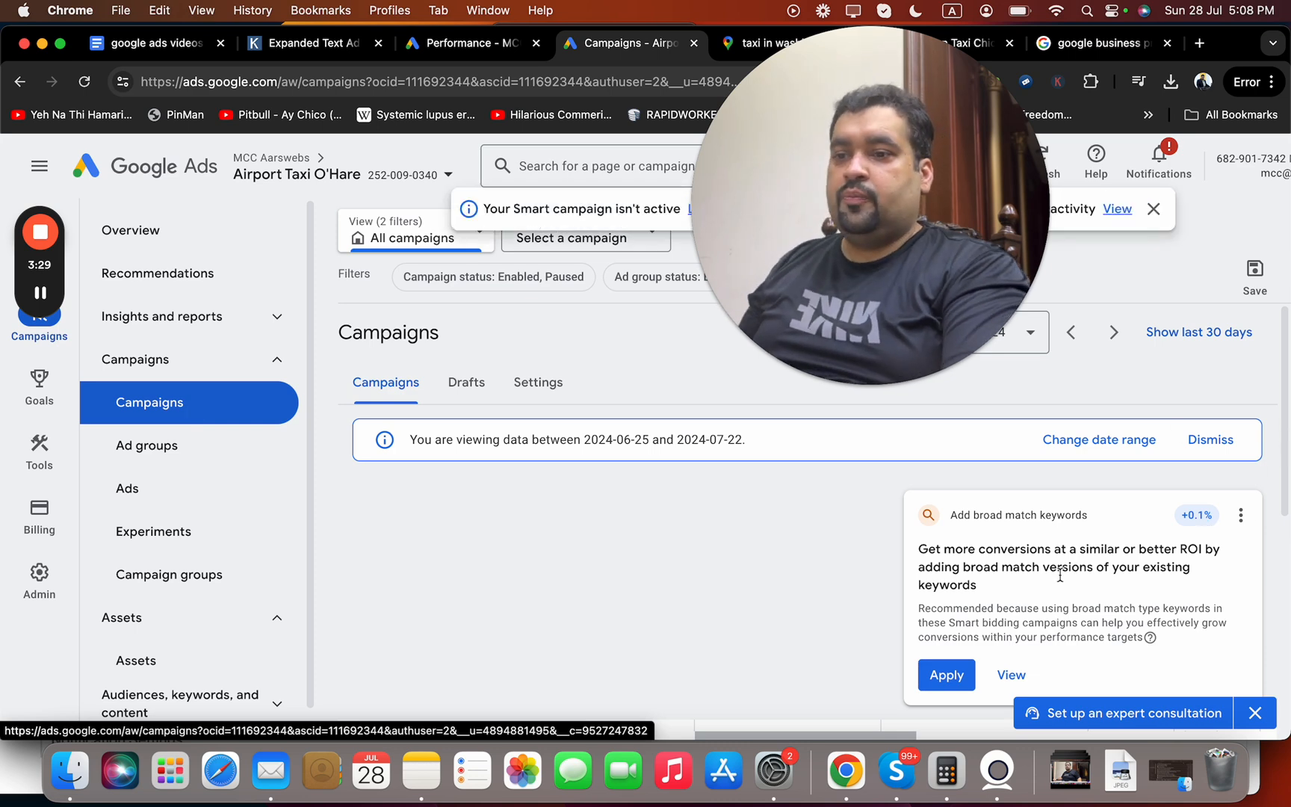
- Open TAXI TO O'HARE AIRPORT, showing its paused and eligible ad groups
scroll("down", 3)
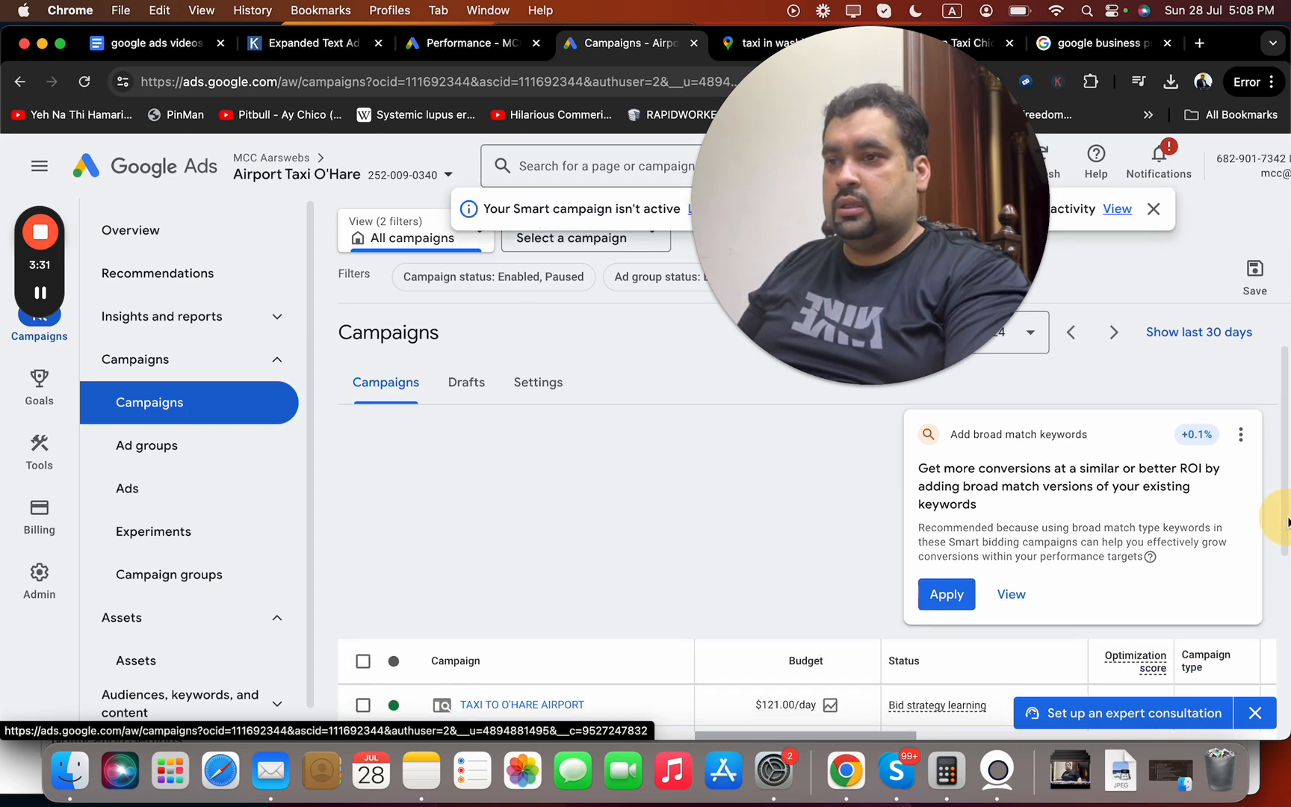
scroll("down", 3)
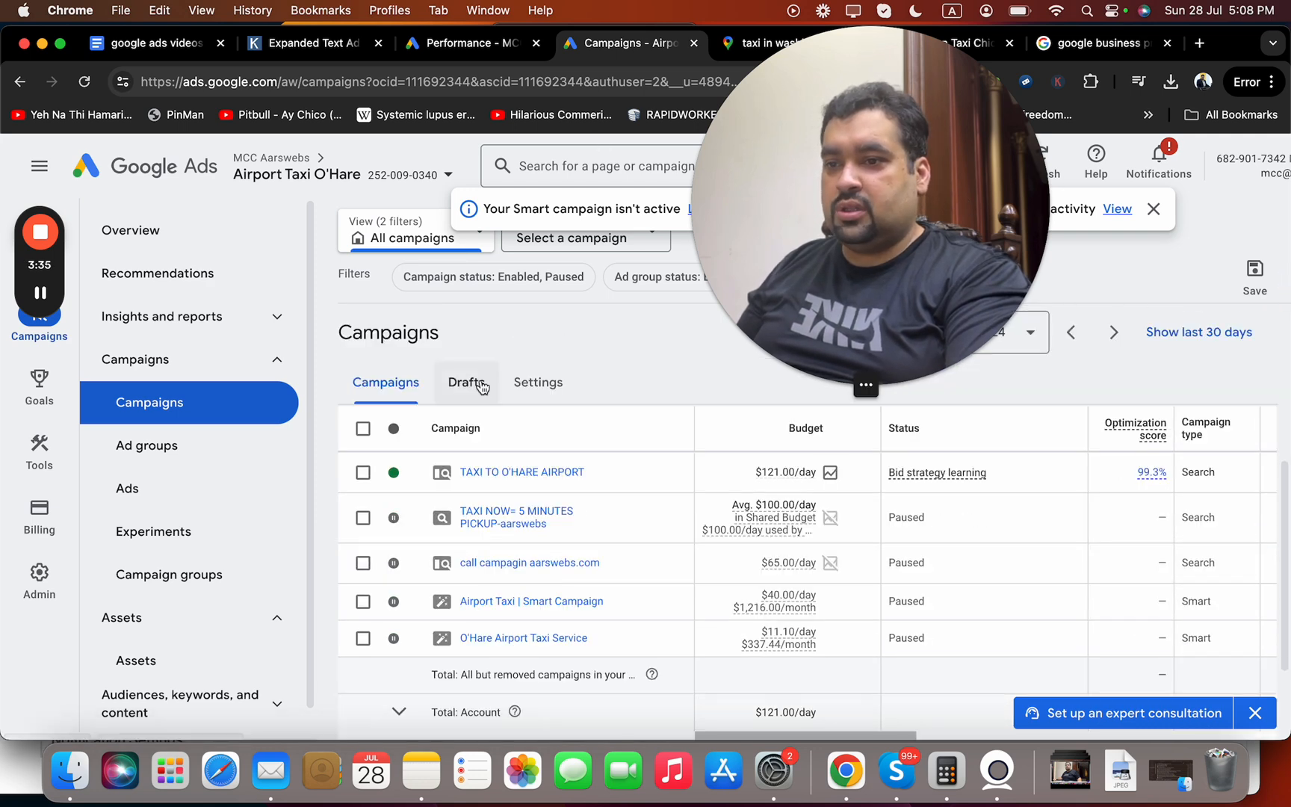
mouse_move(491, 471)
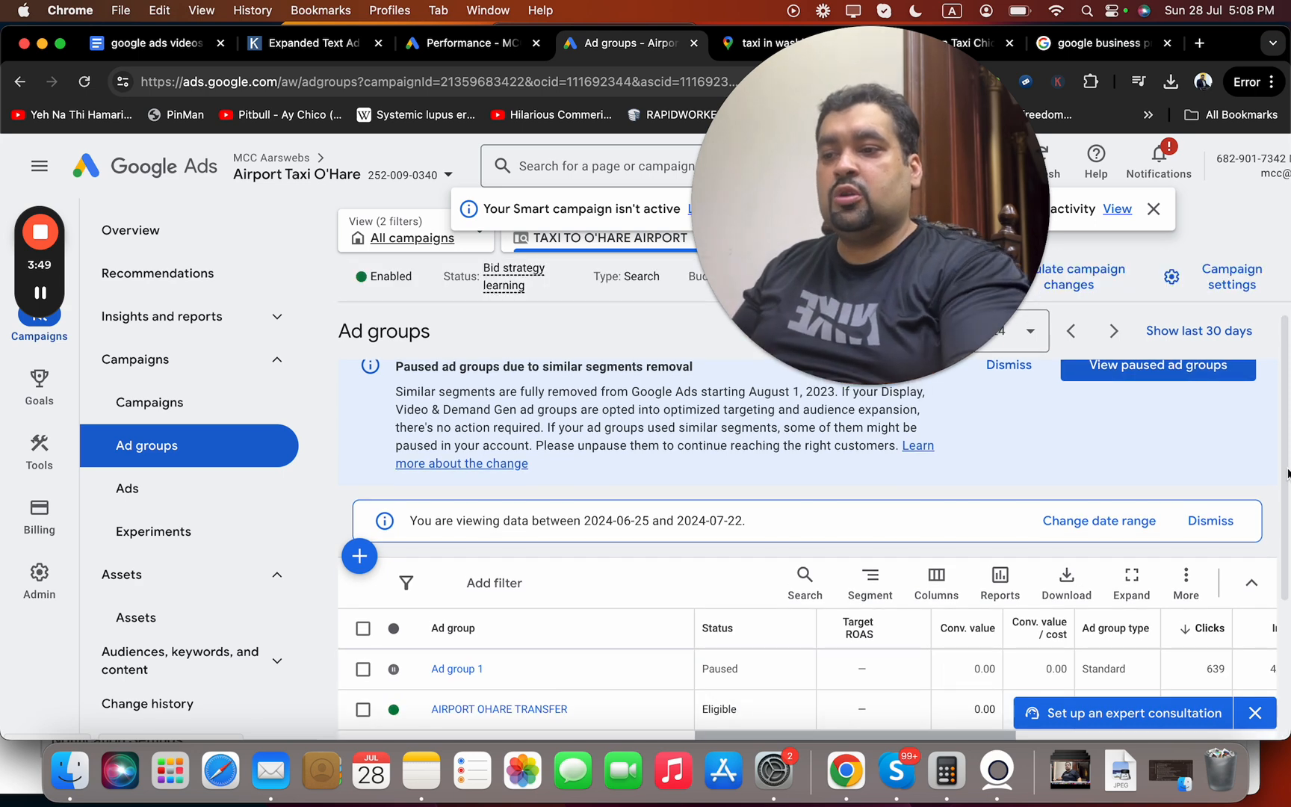
scroll("down", 3)
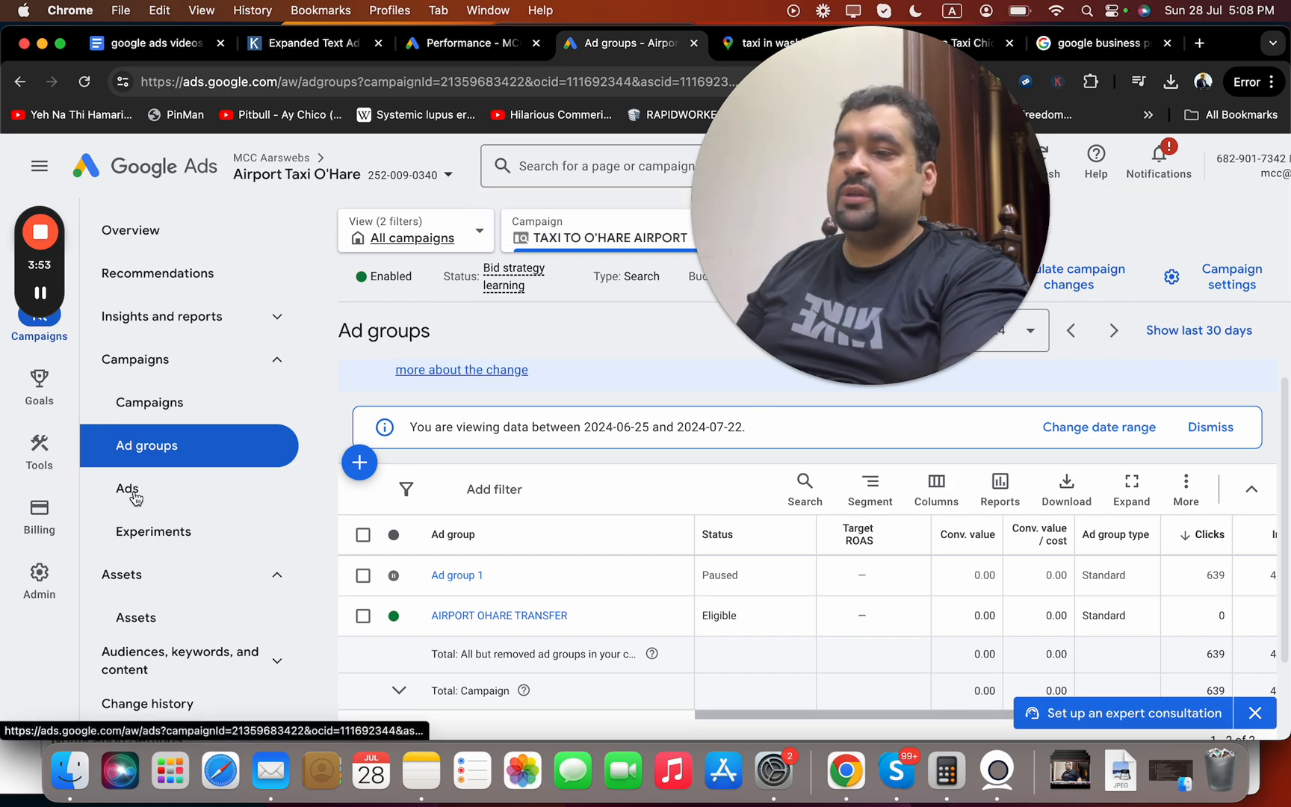
- Review the campaign's clicks chart and Excellent-rated responsive search ads
left_click(128, 489)
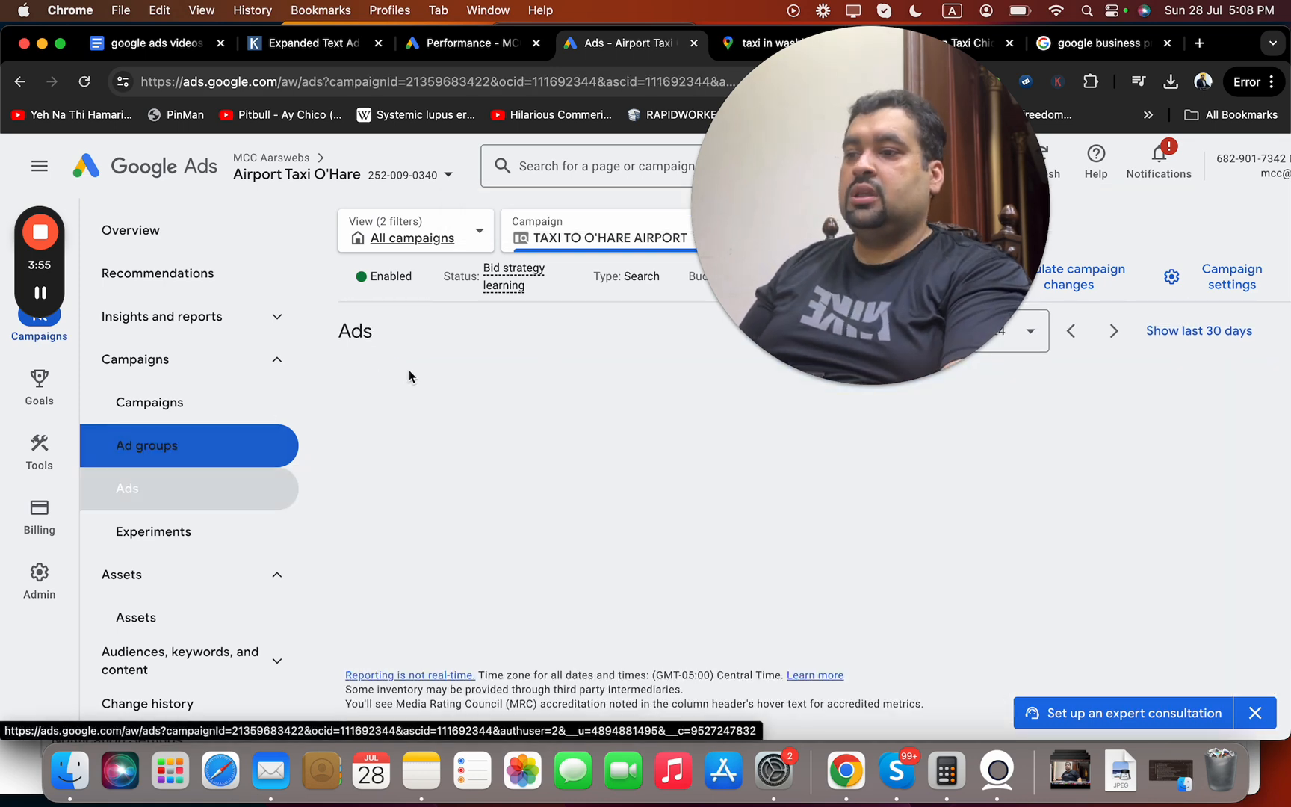
left_click(127, 489)
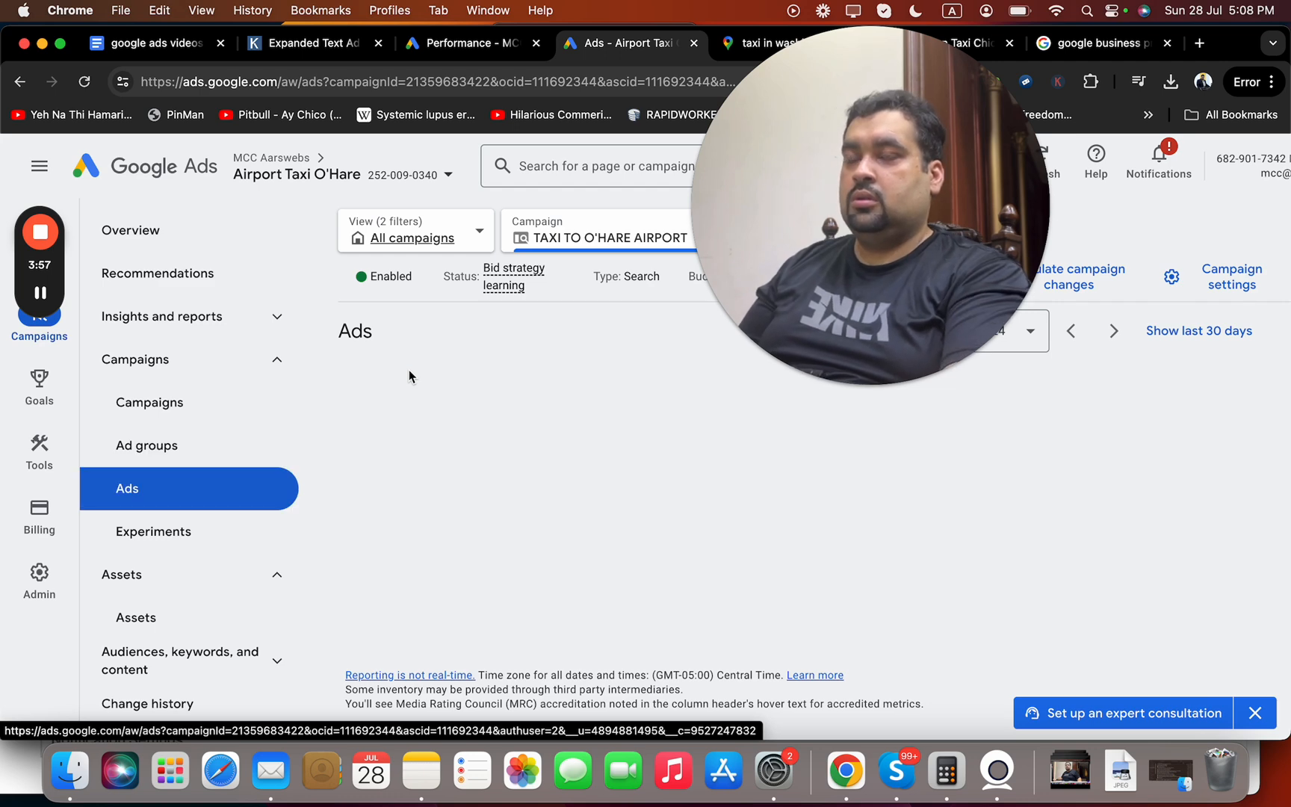
mouse_move(1079, 255)
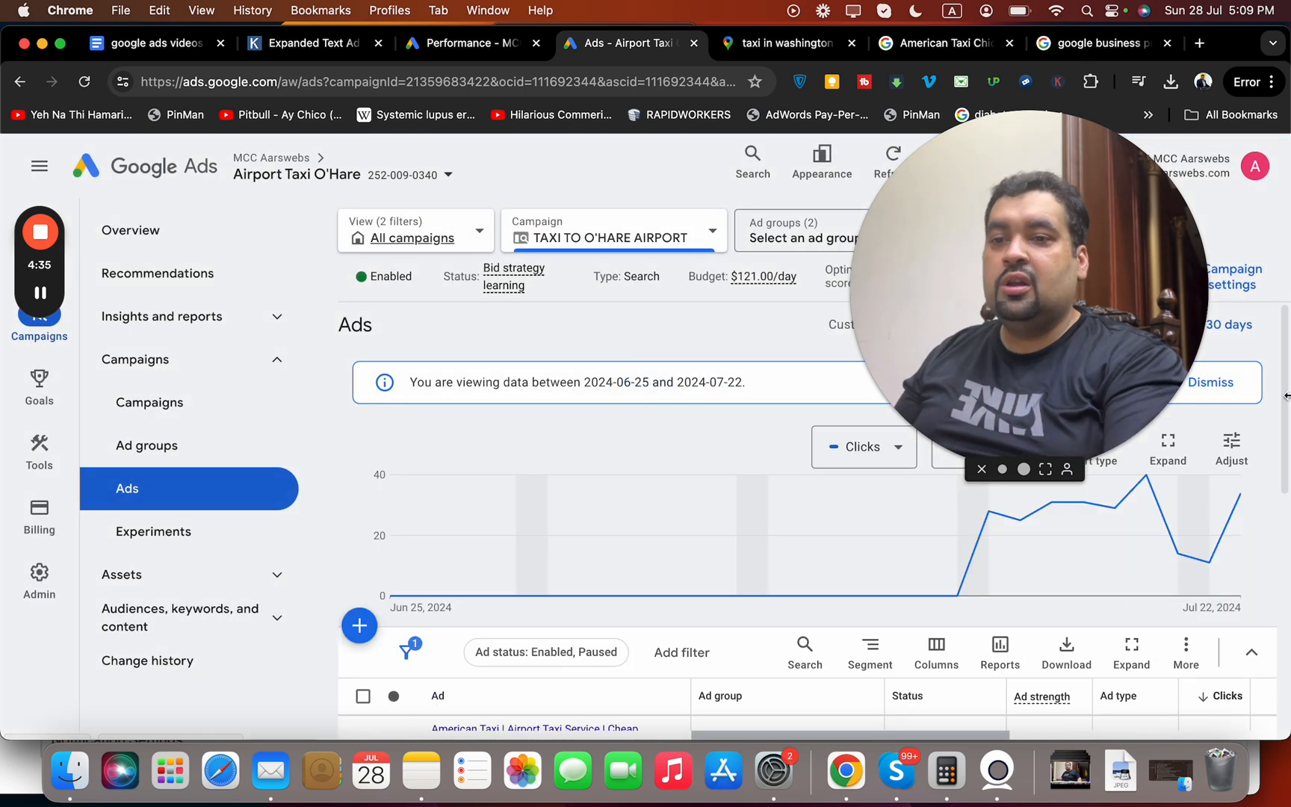
scroll("down", 3)
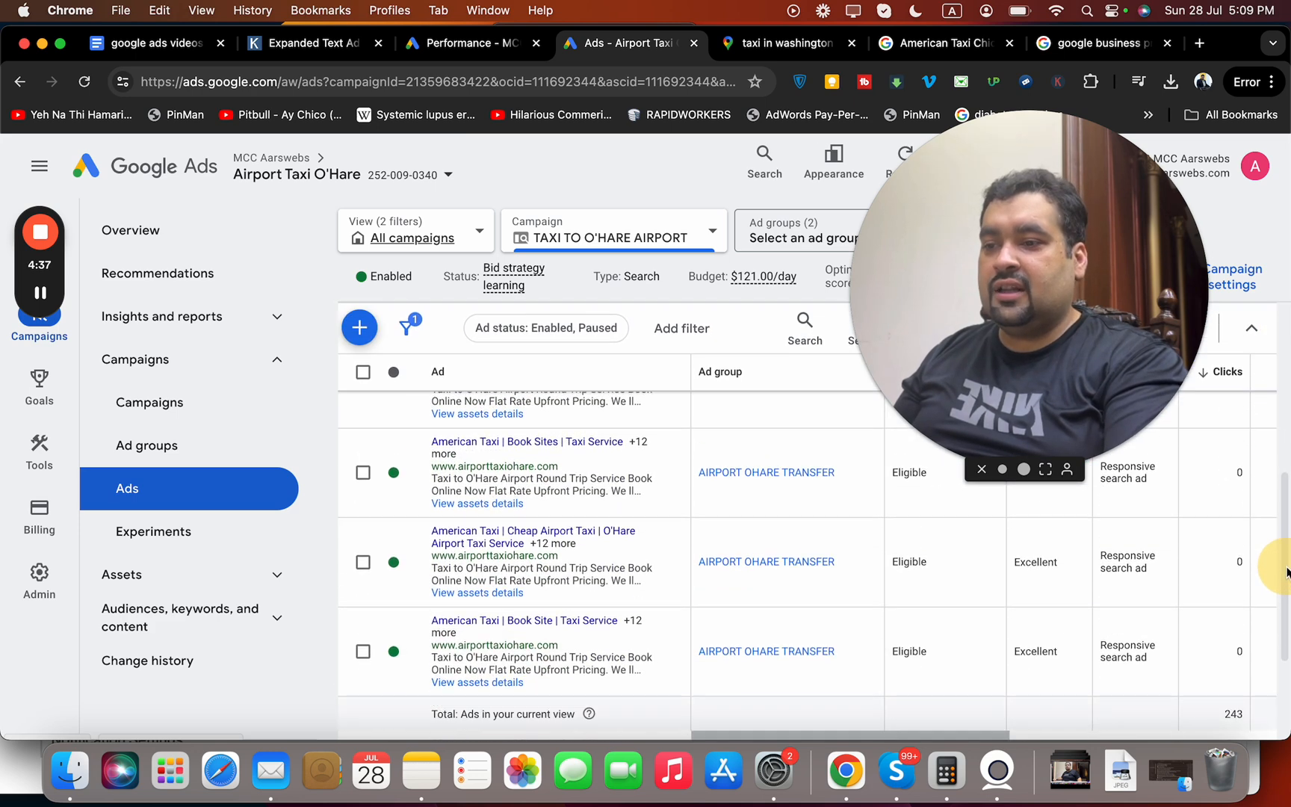
scroll("up", 3)
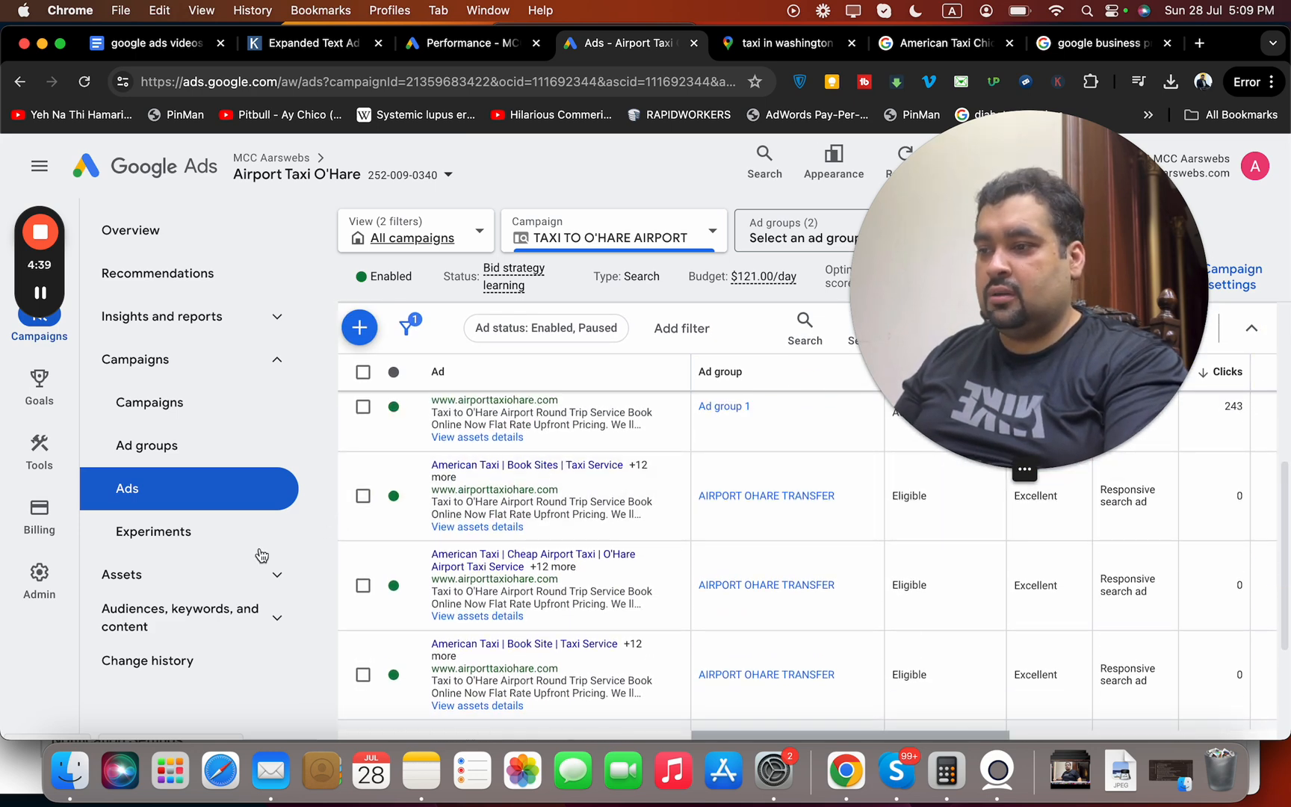
left_click(38, 515)
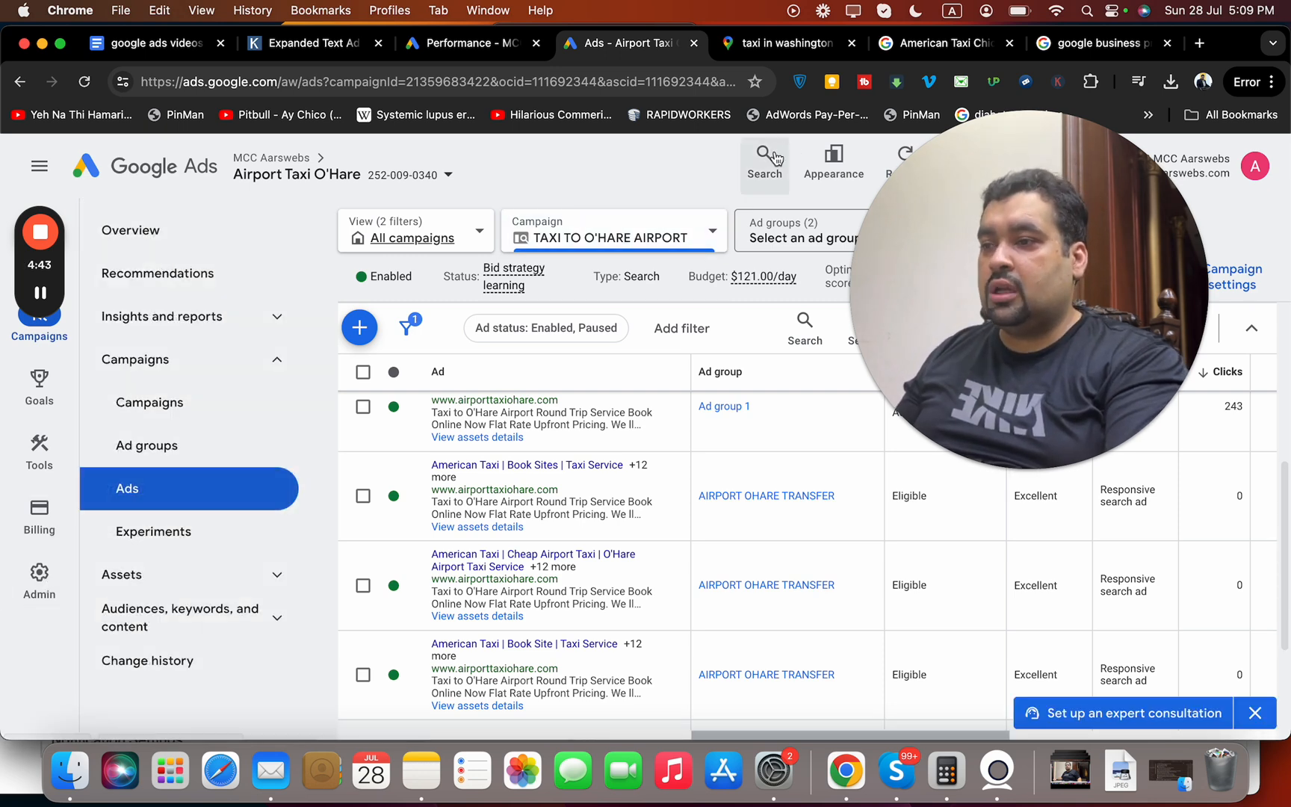
- Search for "device" and open the campaign's Devices report
left_click(764, 161)
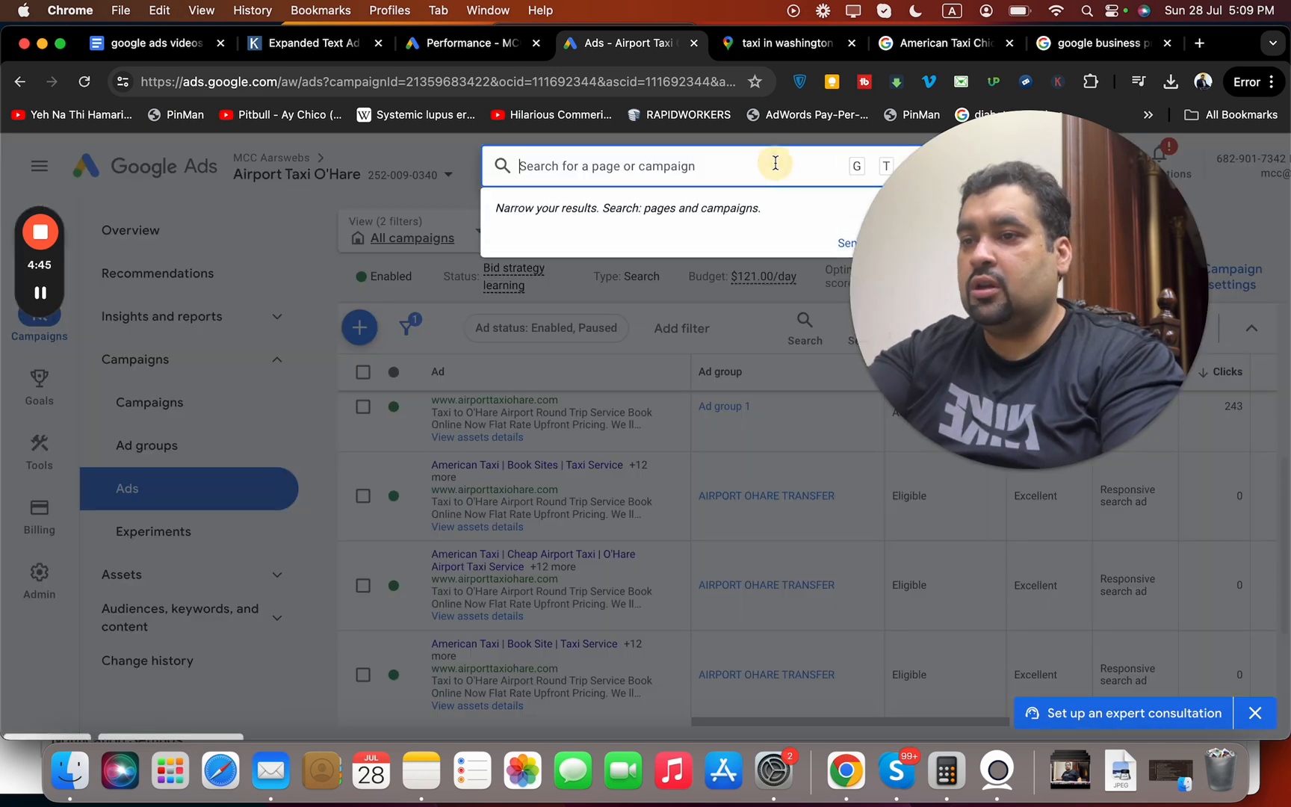
type("devic")
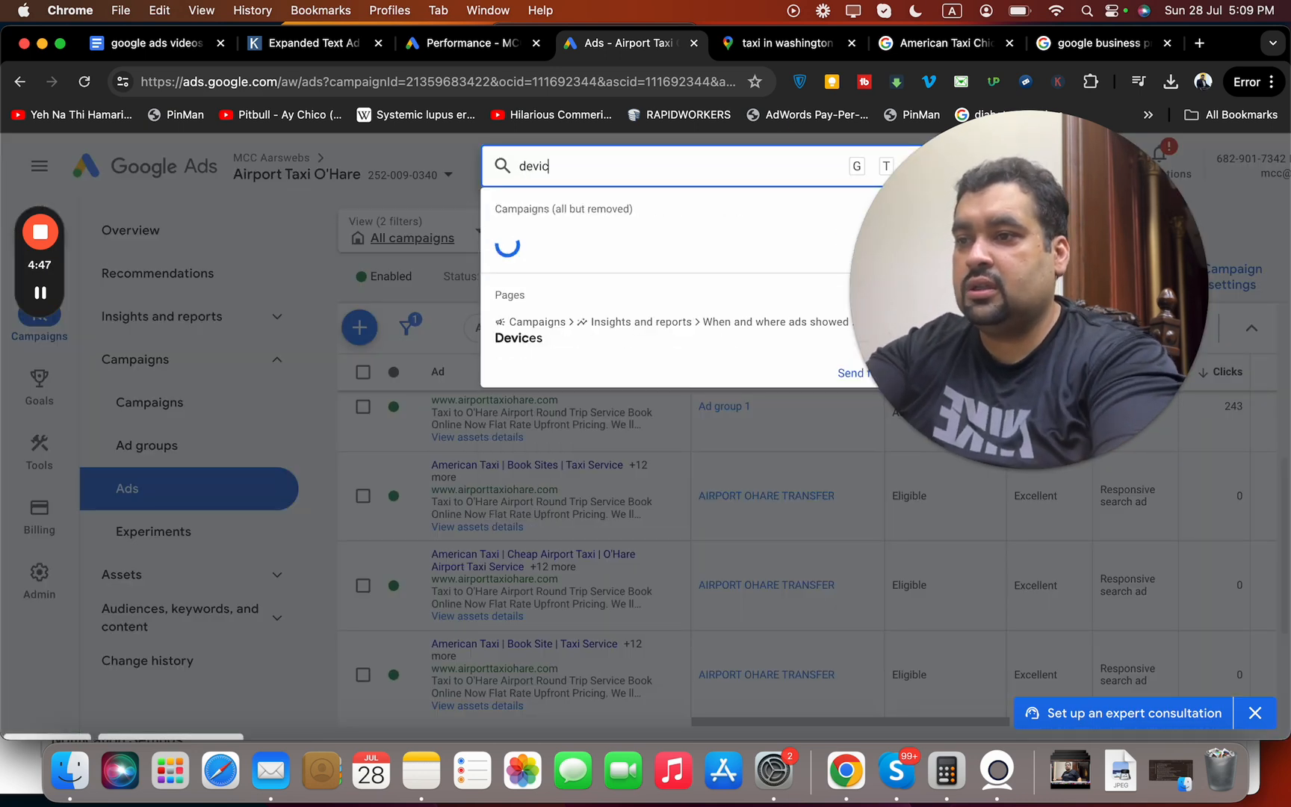
type("e")
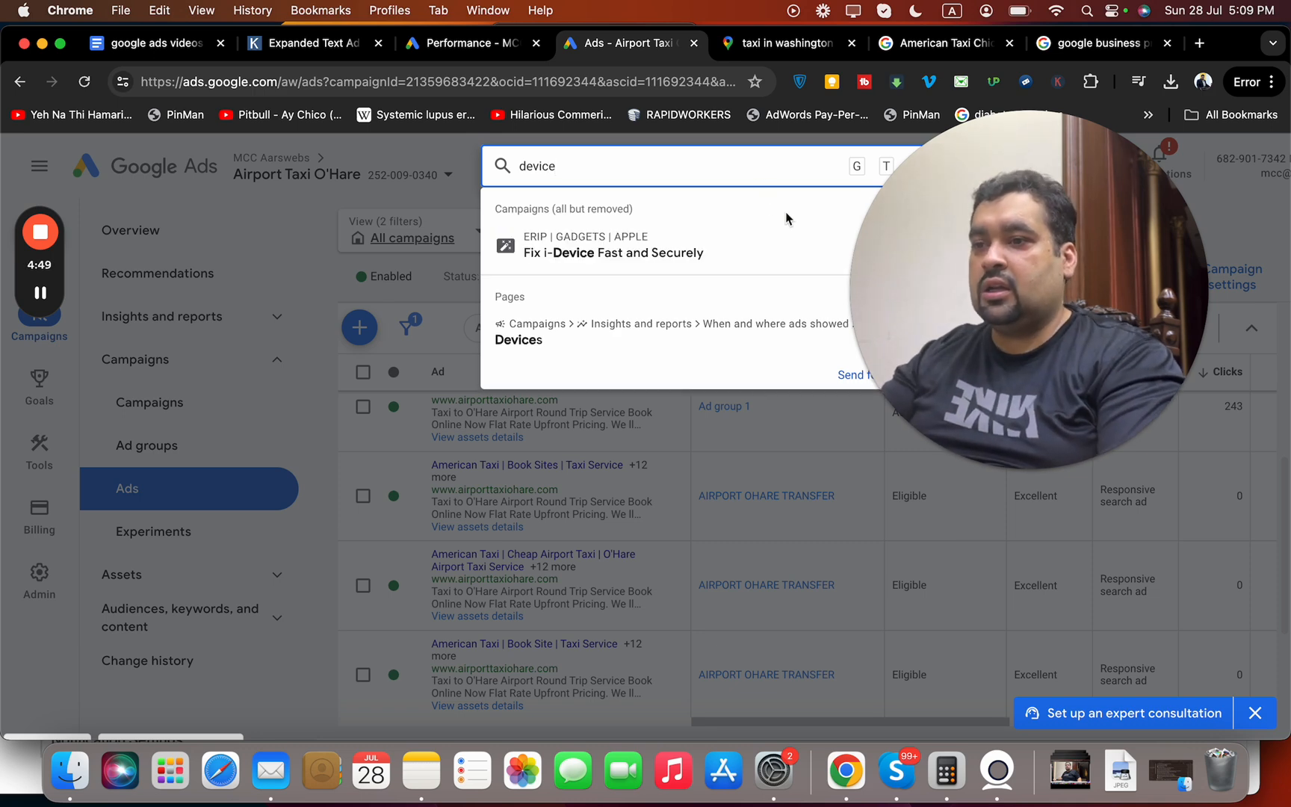
left_click(518, 340)
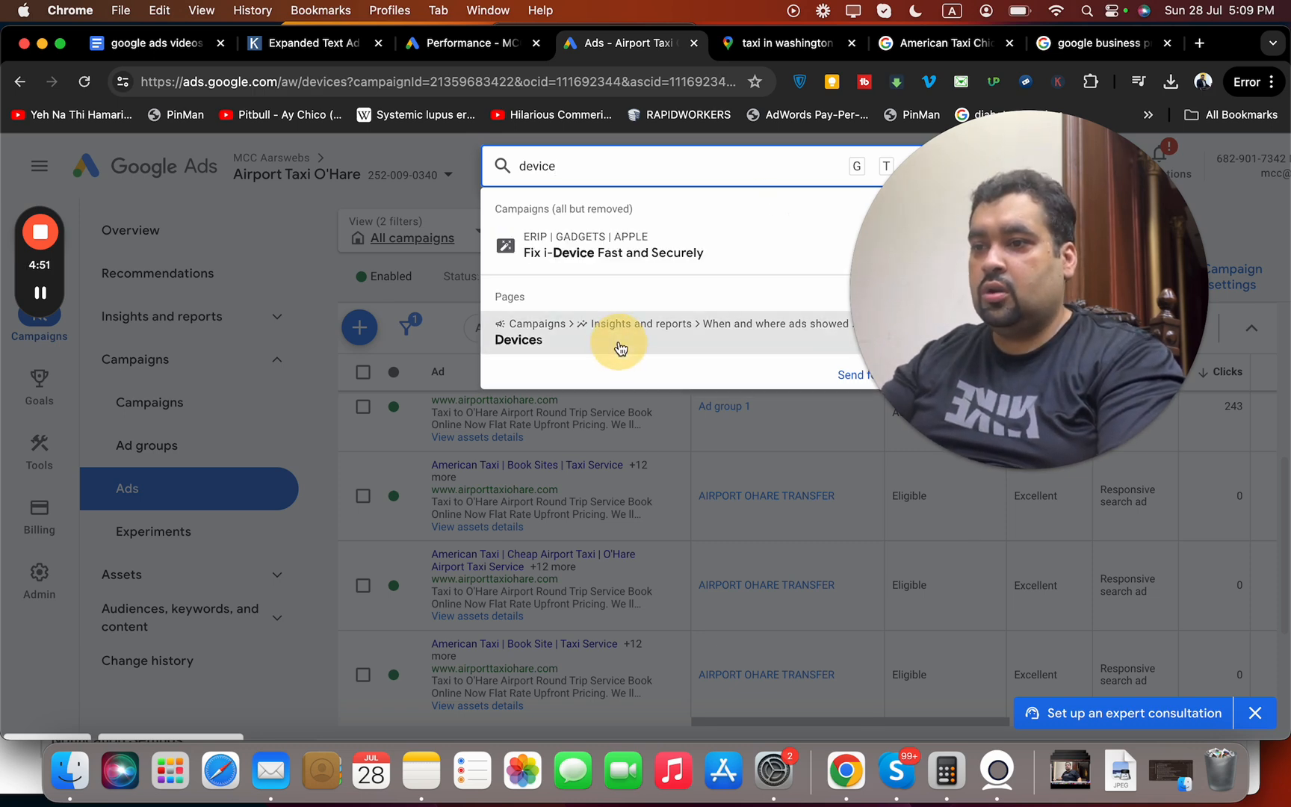
left_click(518, 339)
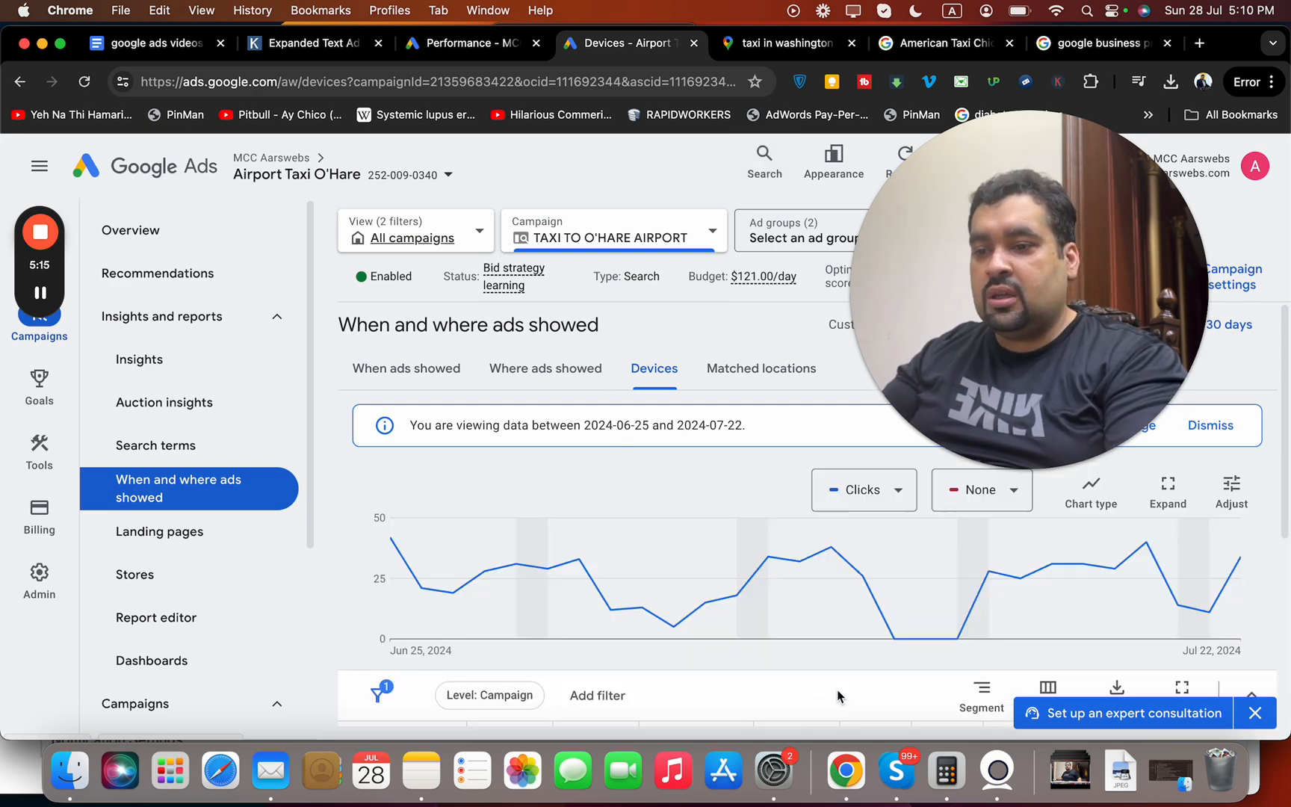
- Give Computers a 100% decrease bid adjustment for the TAXI TO O'HARE AIRPORT campaign
scroll("down", 3)
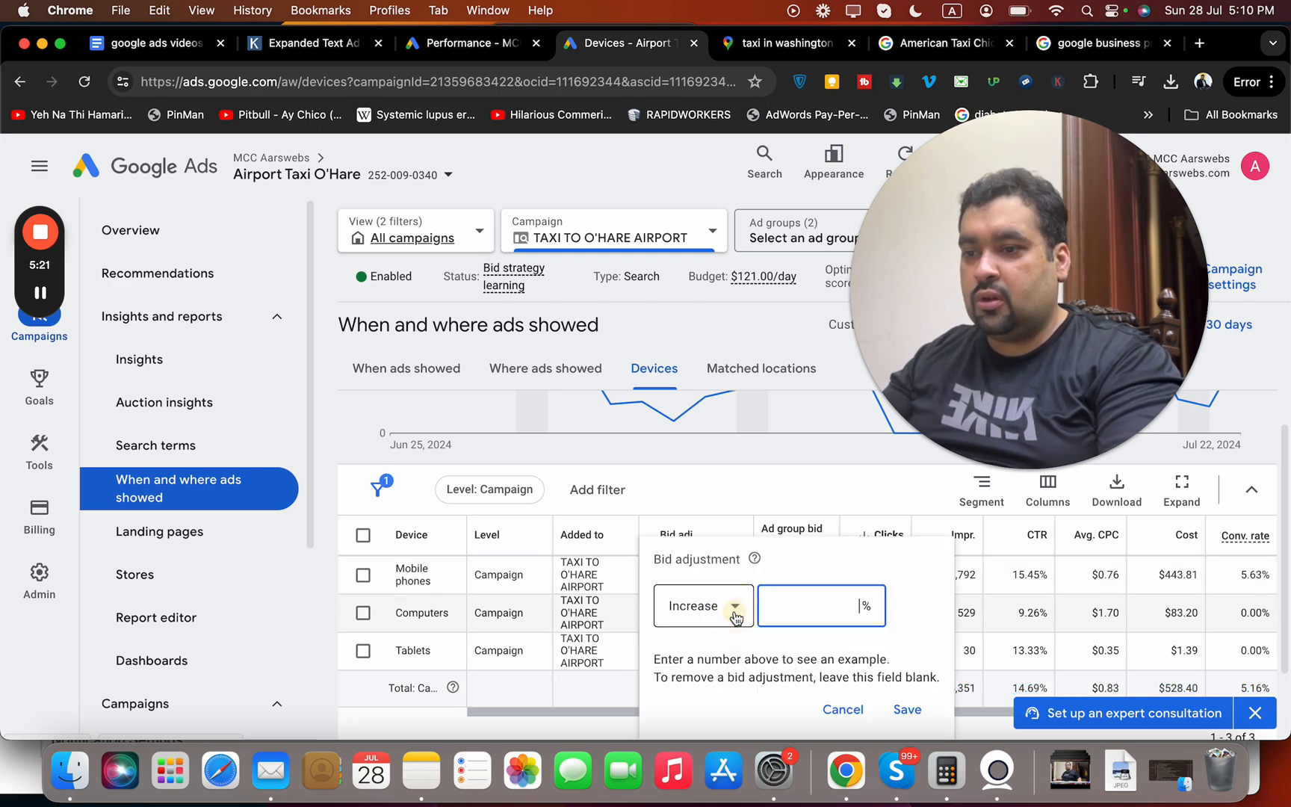
left_click(702, 605)
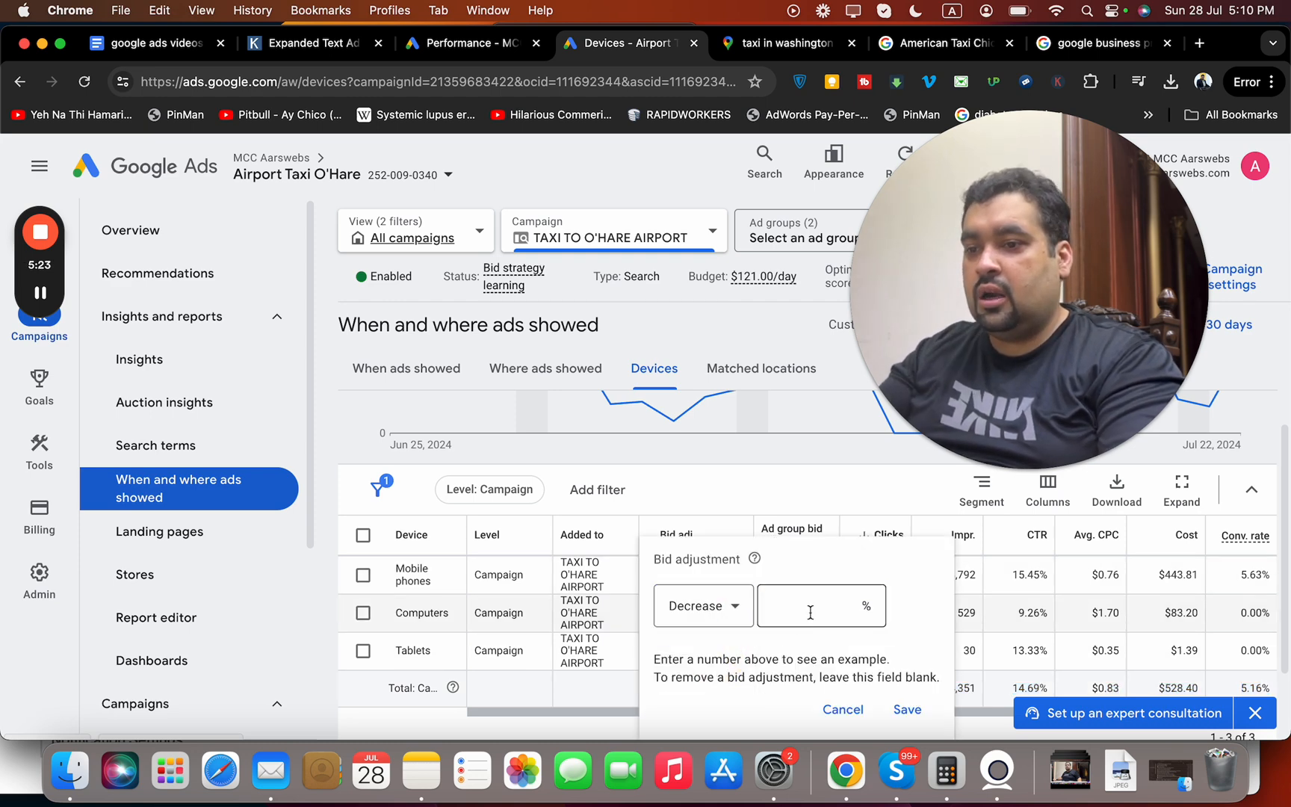
type("100%")
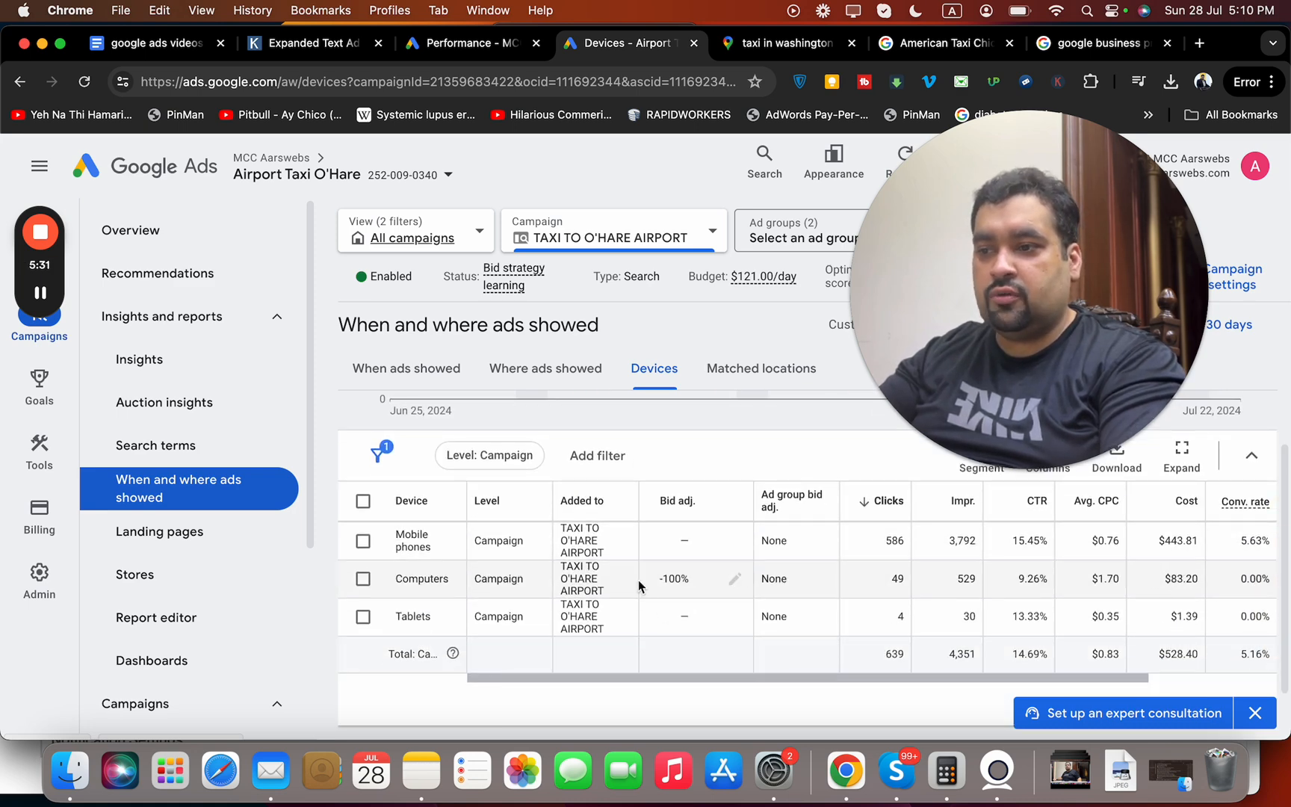
scroll("right", 3)
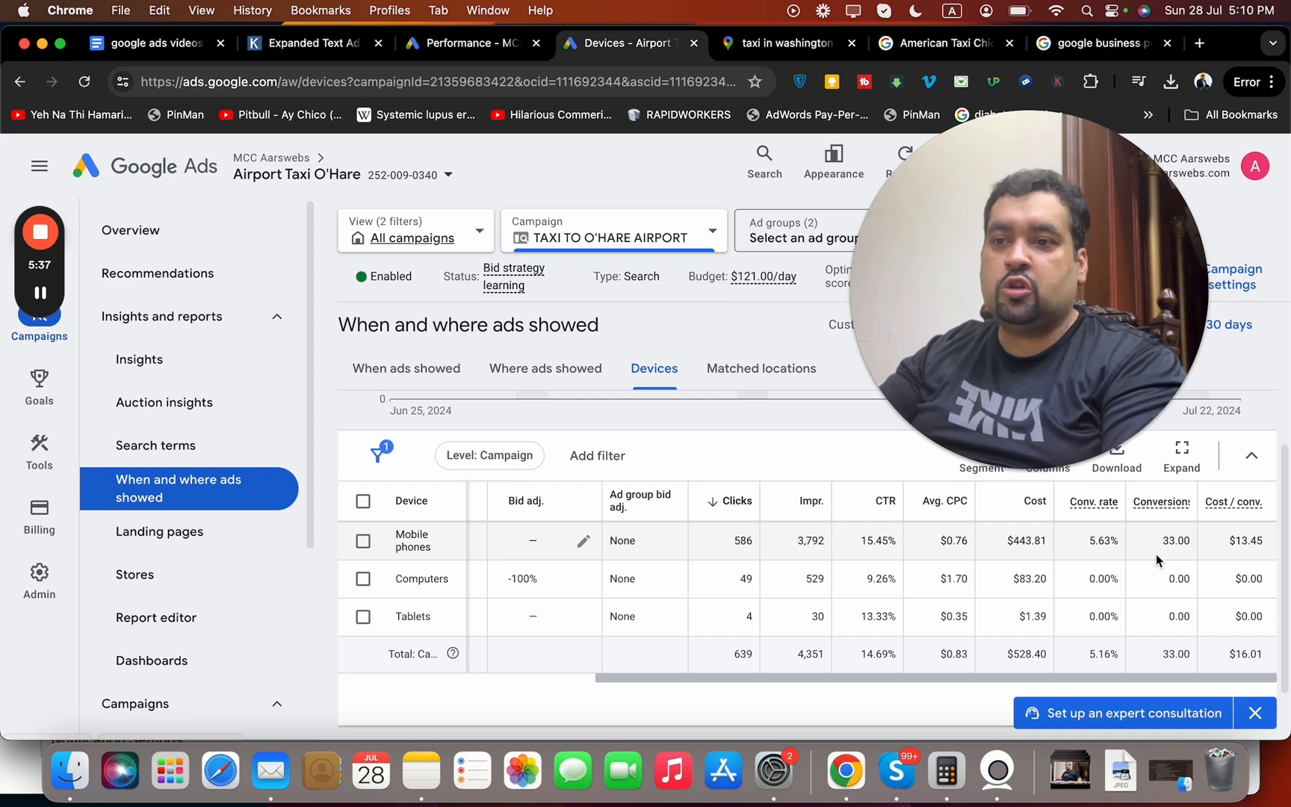
mouse_move(718, 652)
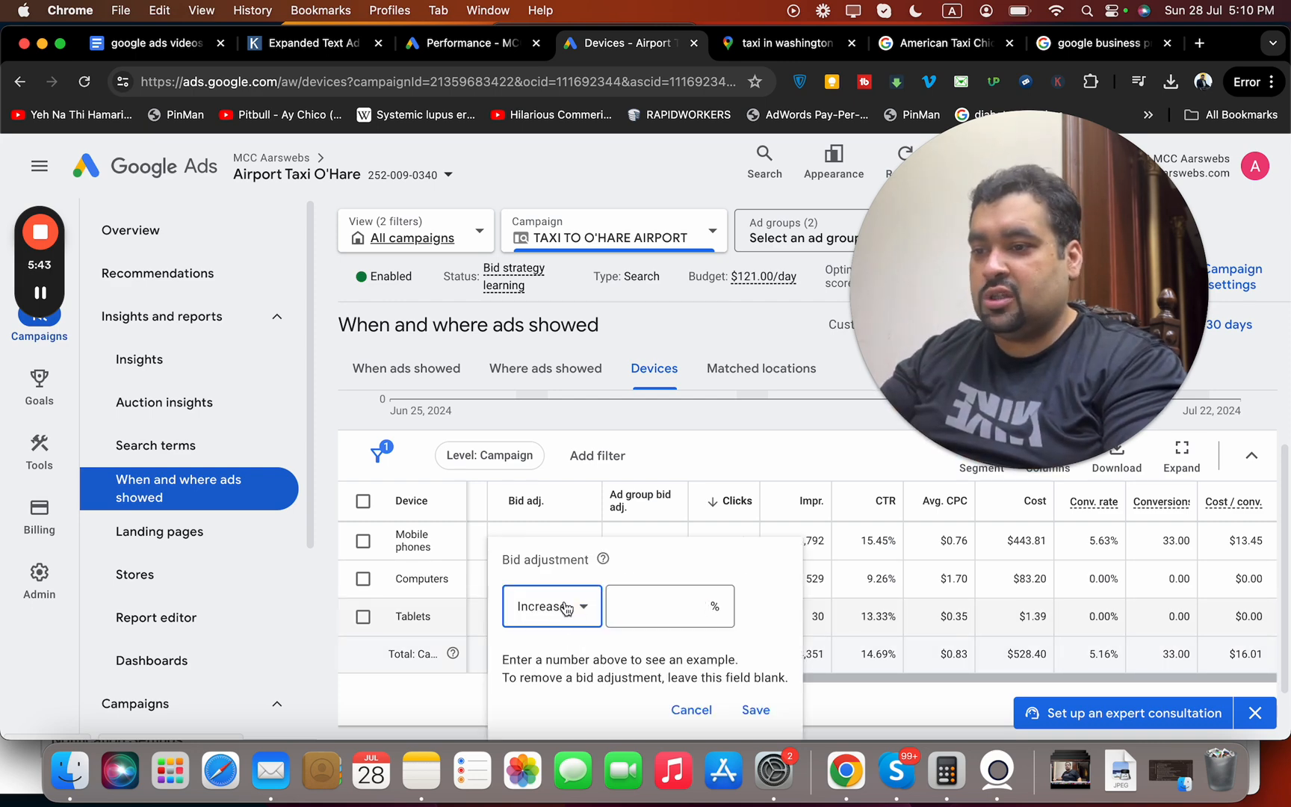
- Give Tablets a 100% decrease bid adjustment, leaving only mobile phones bidding
left_click(550, 605)
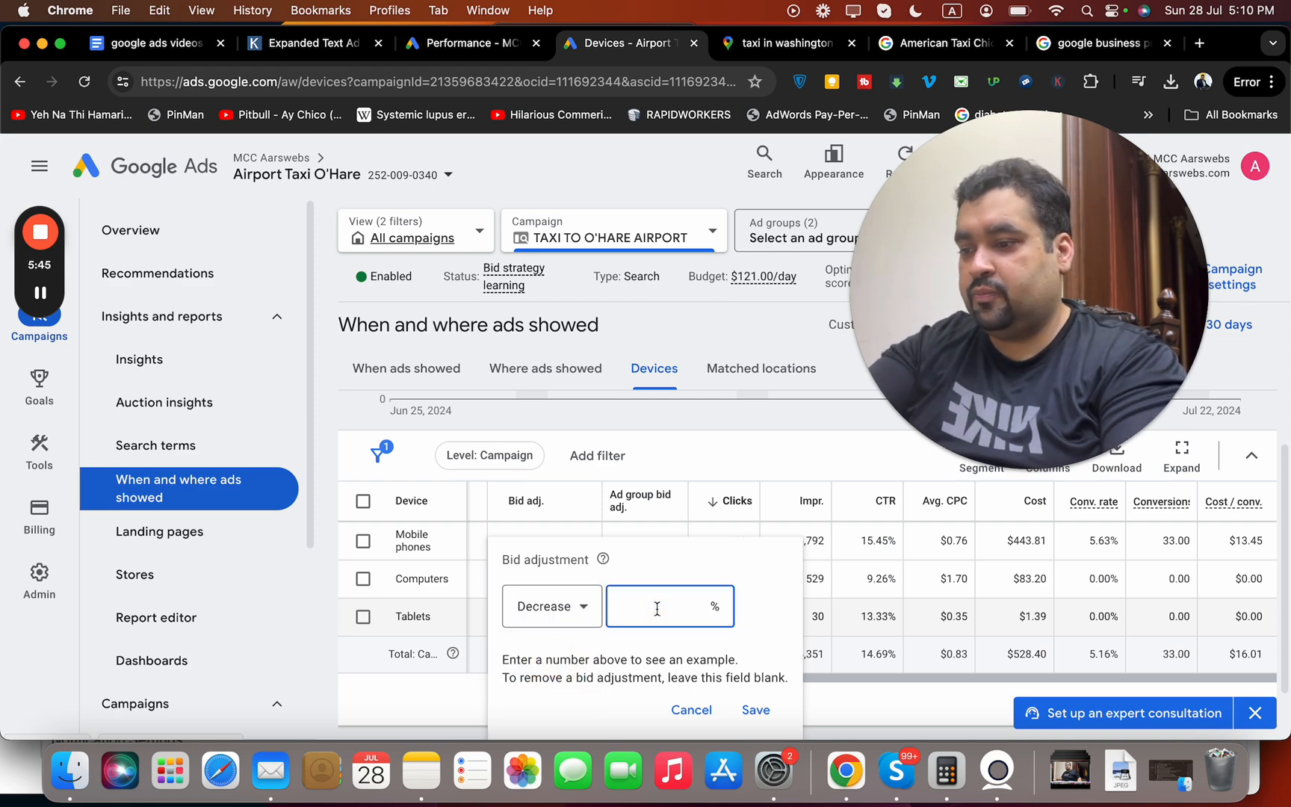
type("100")
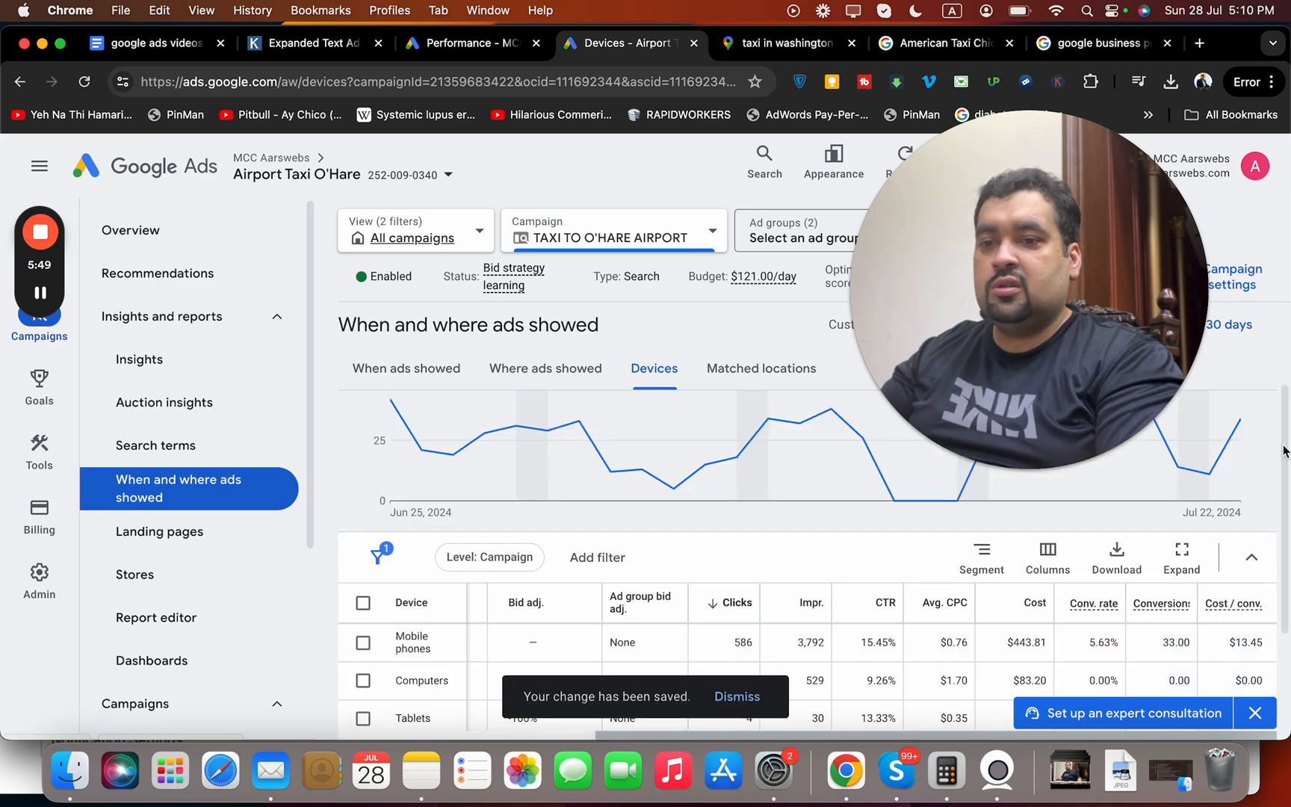
scroll("down", 3)
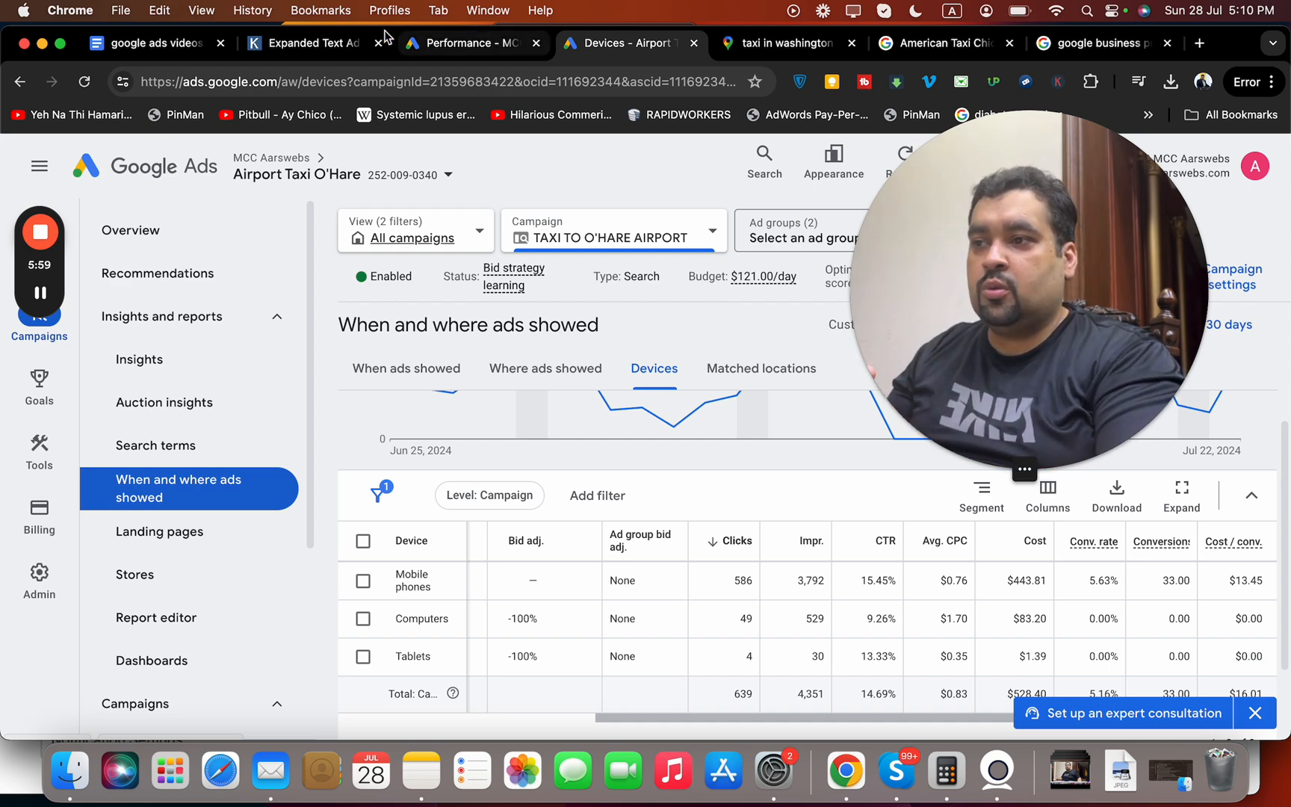
mouse_move(618, 60)
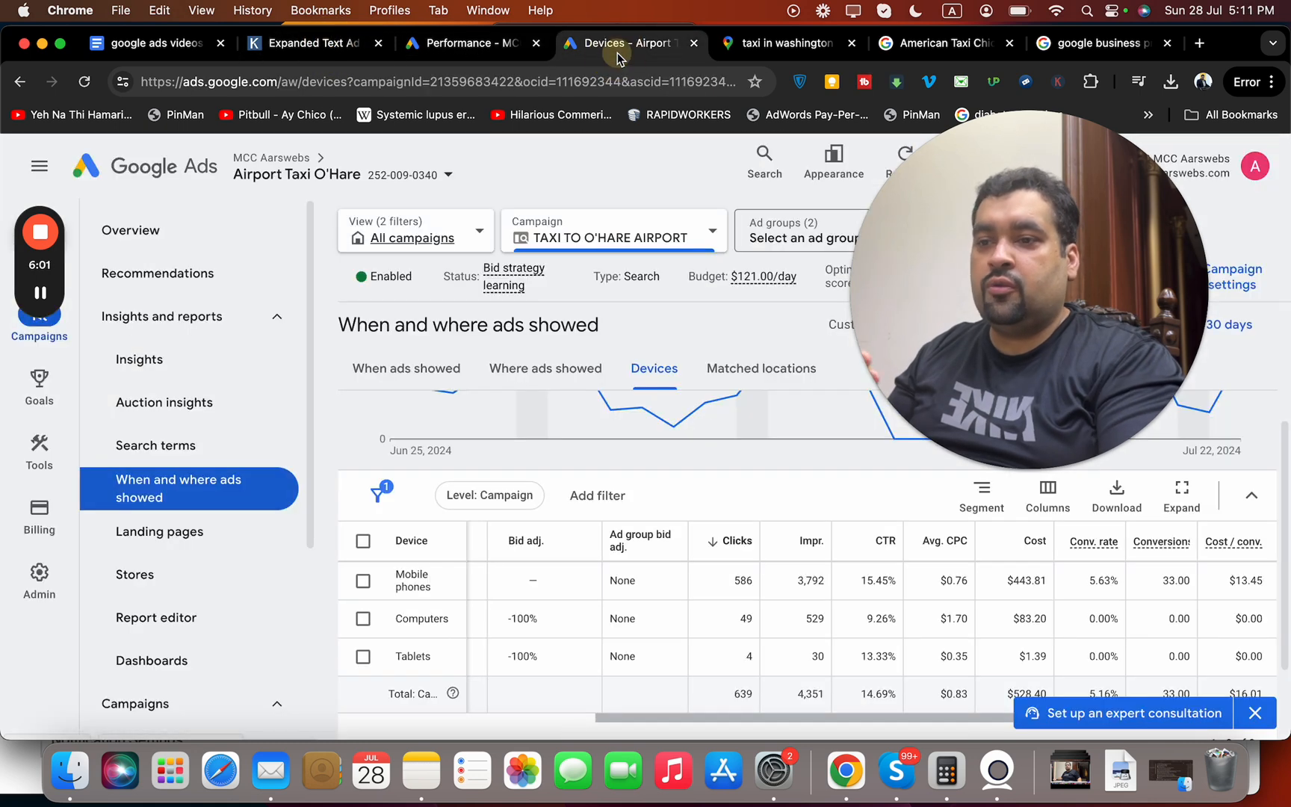
mouse_move(672, 425)
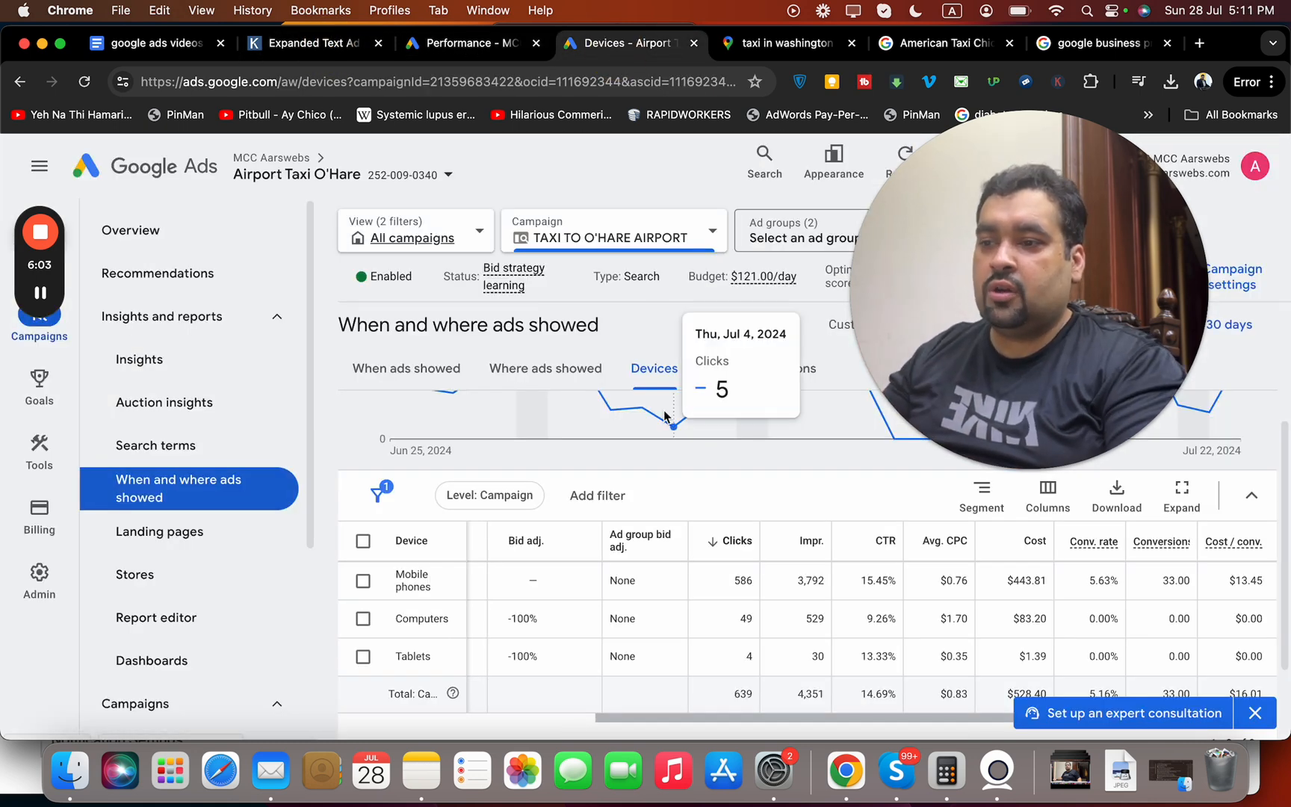